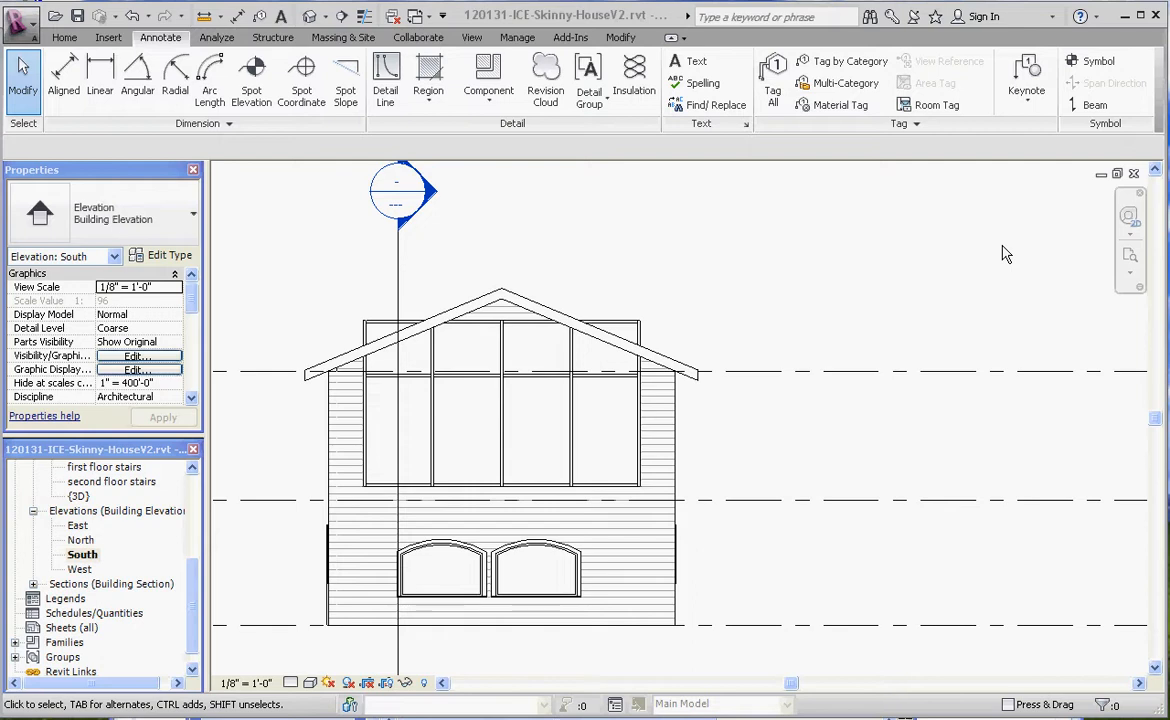
pyautogui.moveTo(538, 353)
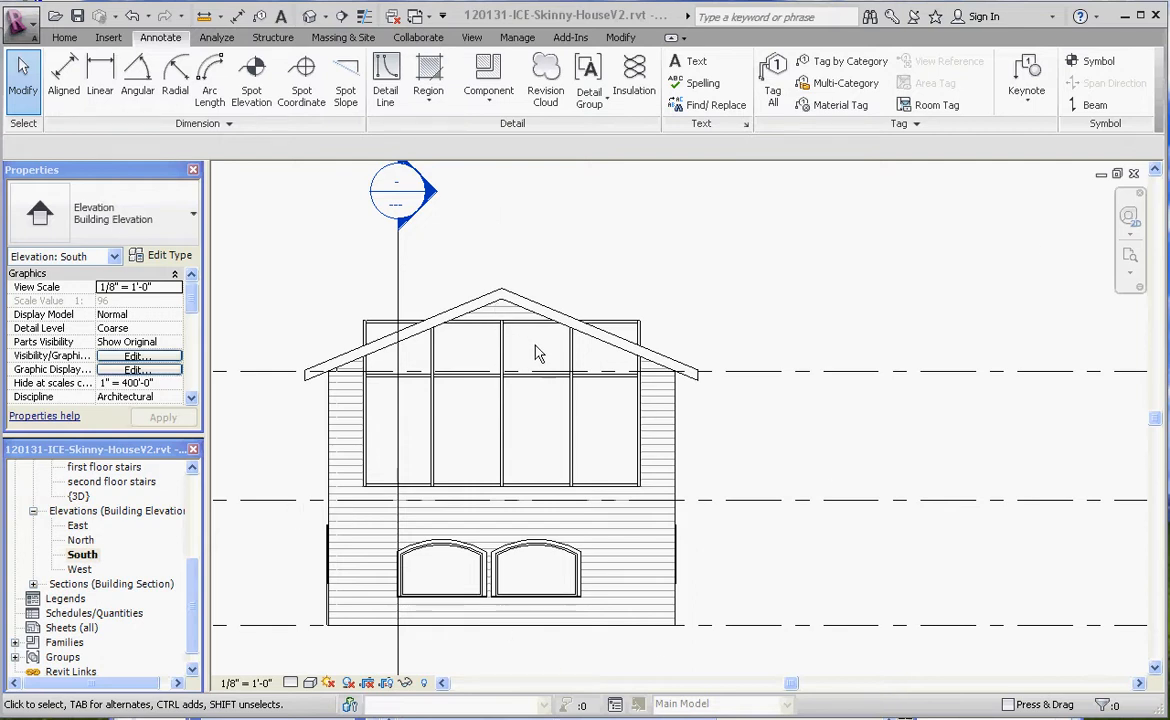
pyautogui.moveTo(730, 293)
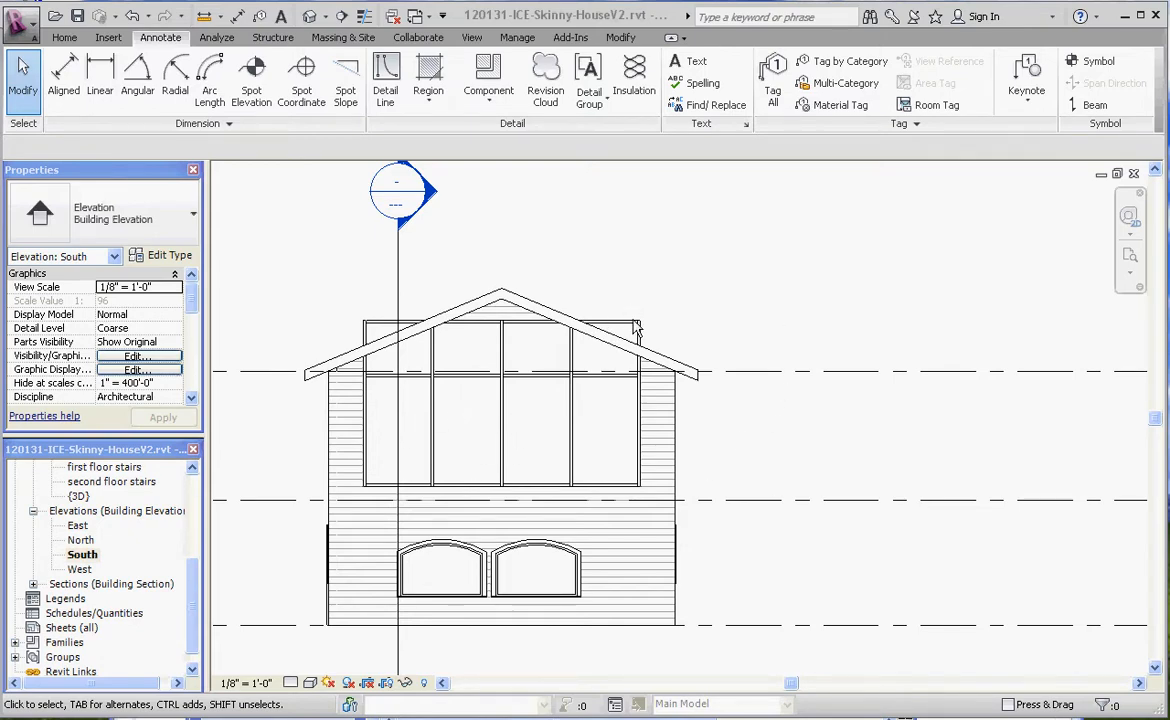
pyautogui.moveTo(540, 388)
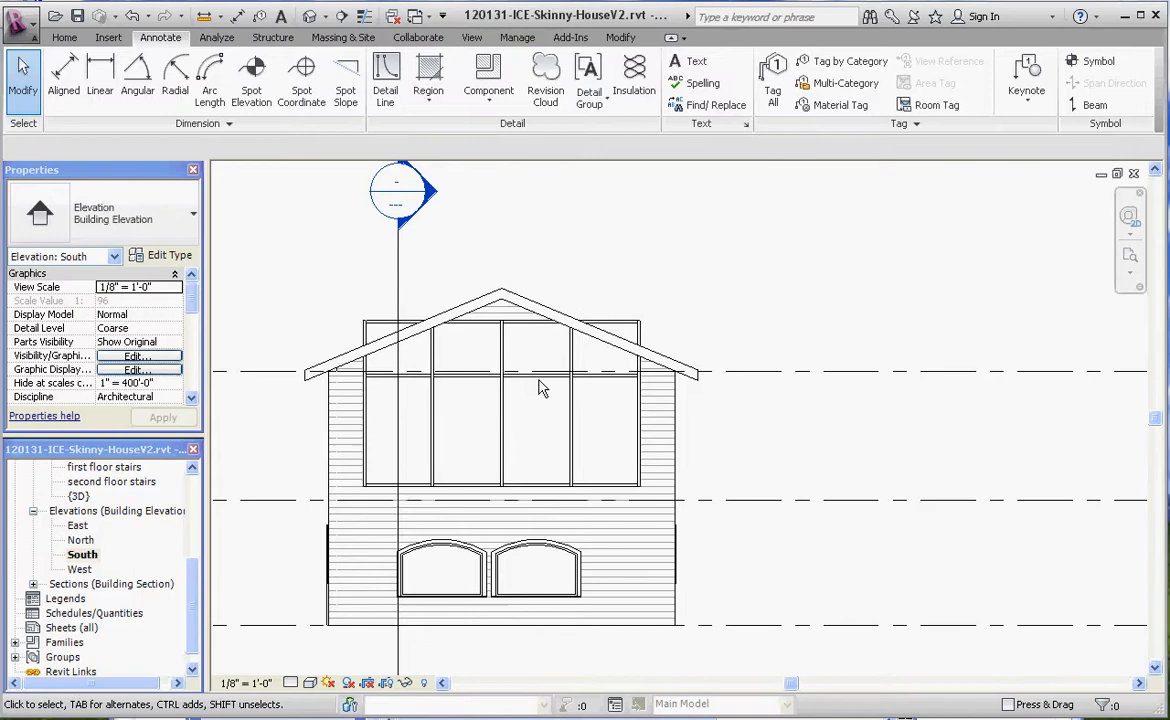
pyautogui.moveTo(710, 297)
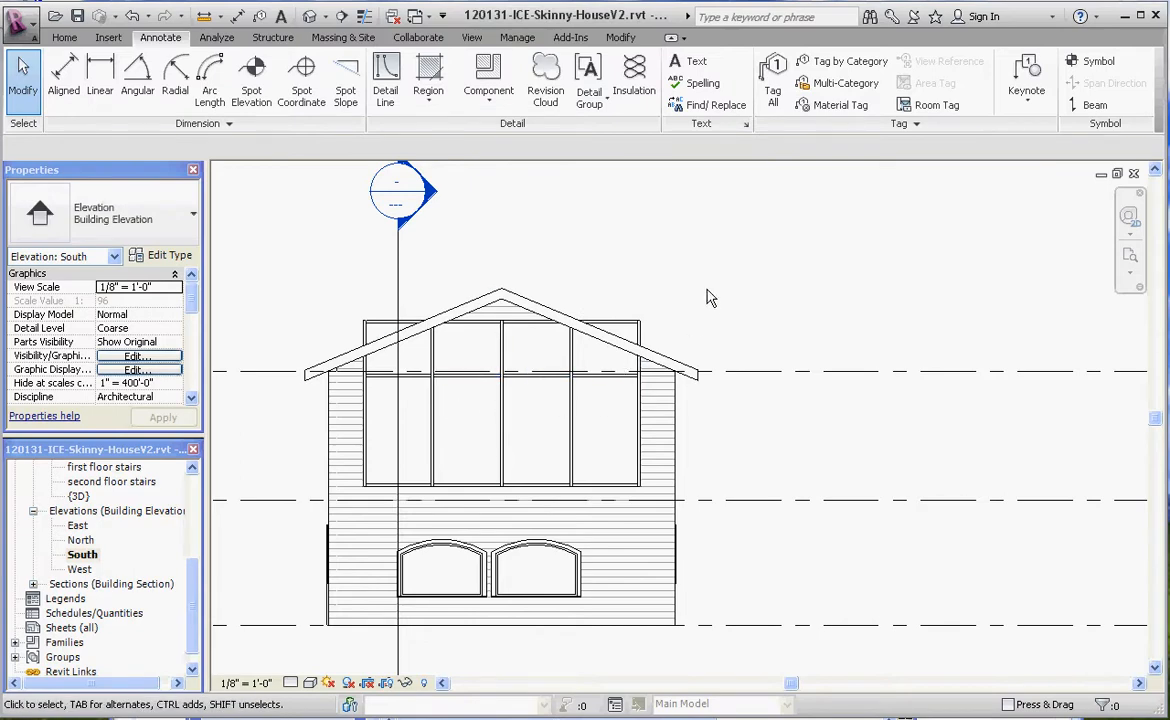
pyautogui.moveTo(252, 311)
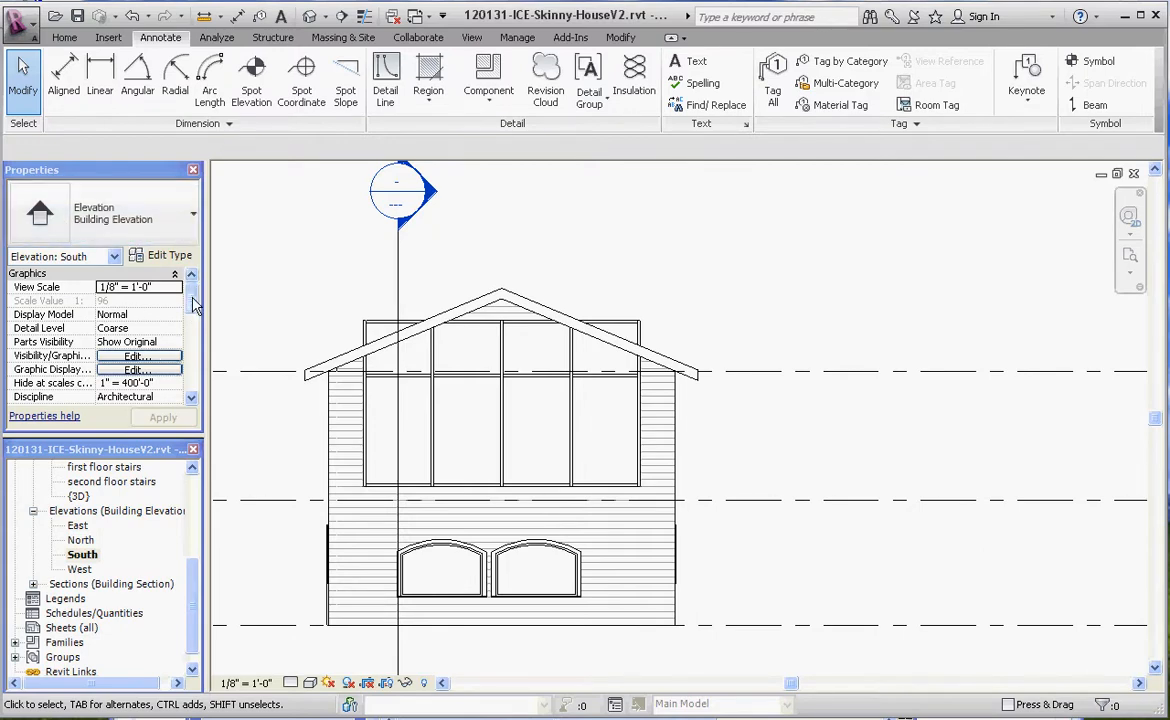
# - Select the storefront curtain wall under the gable and review its Second Floor base, 12' height
pyautogui.scroll(-3)
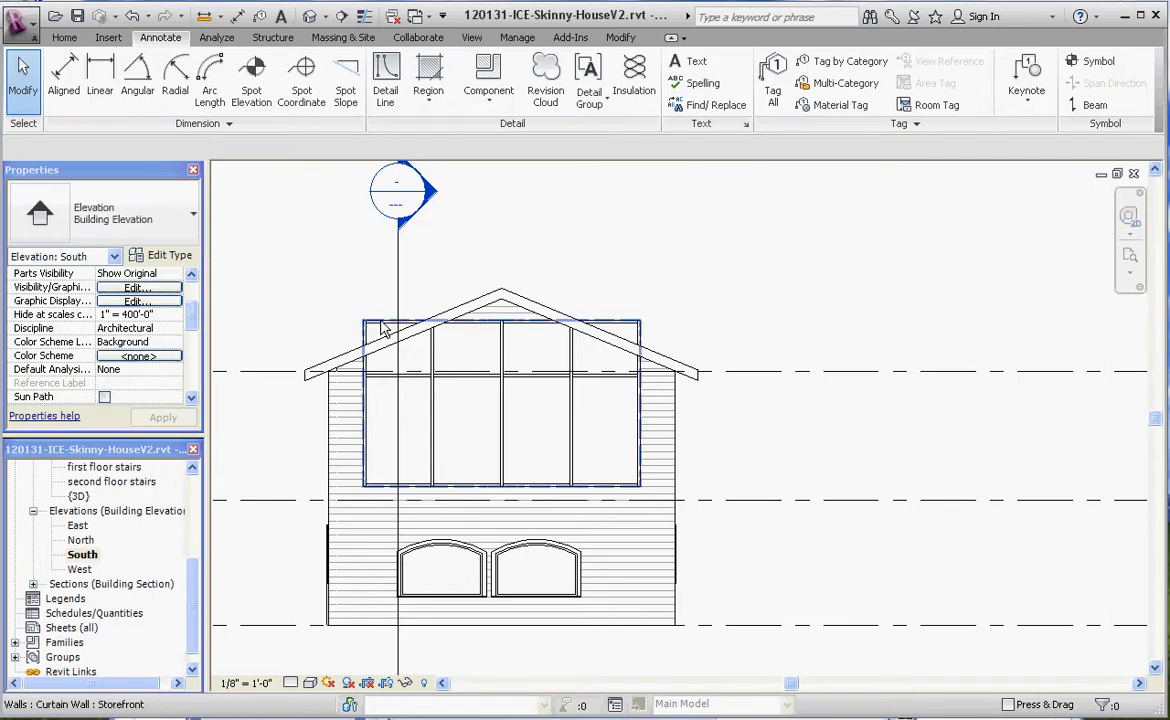
pyautogui.click(500, 400)
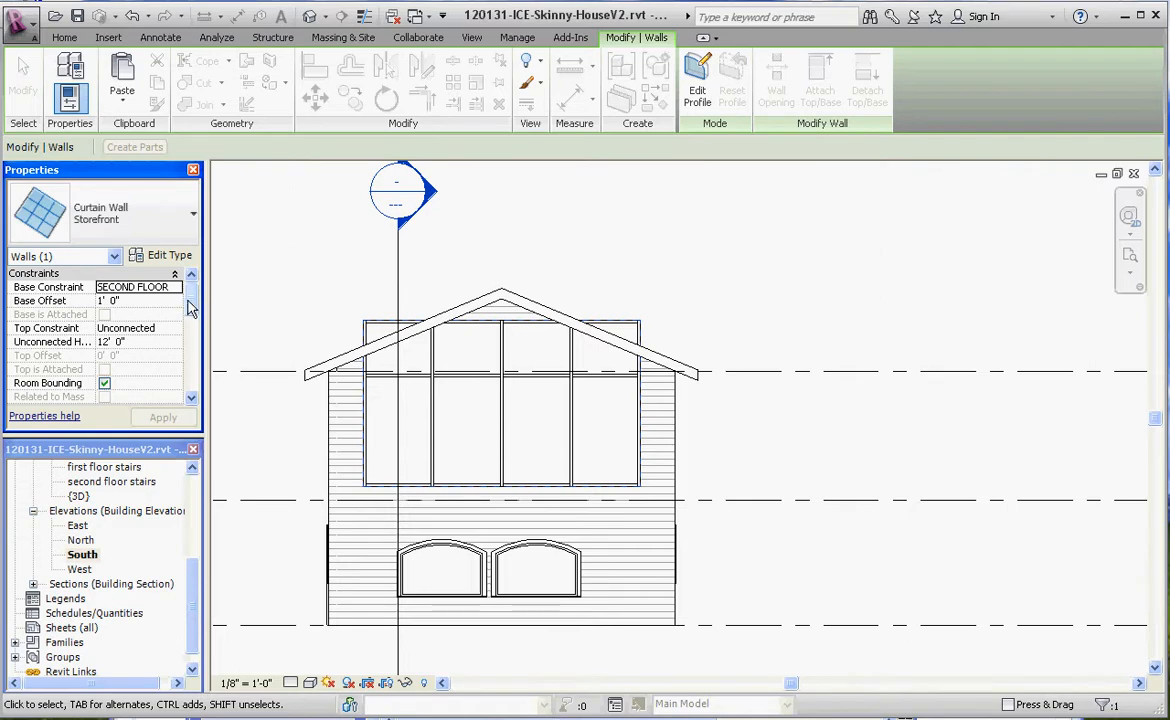
pyautogui.scroll(-3)
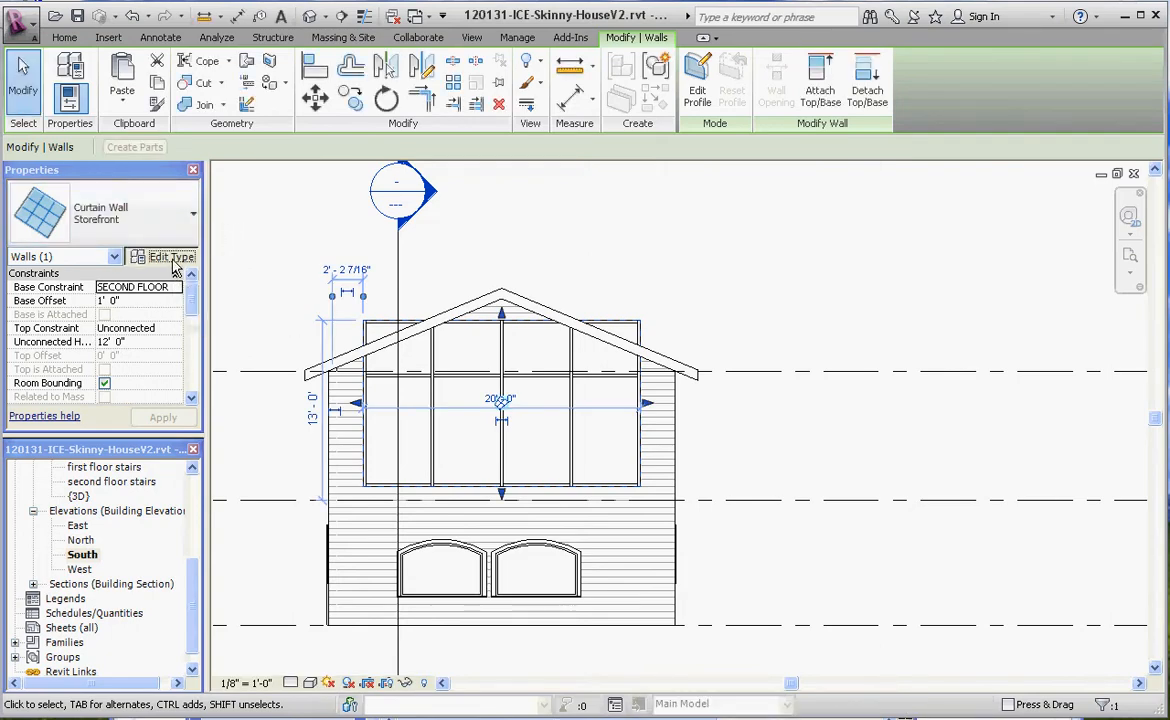
# - Duplicate the curtain wall type under the new name 'Storefront Front'
pyautogui.click(168, 257)
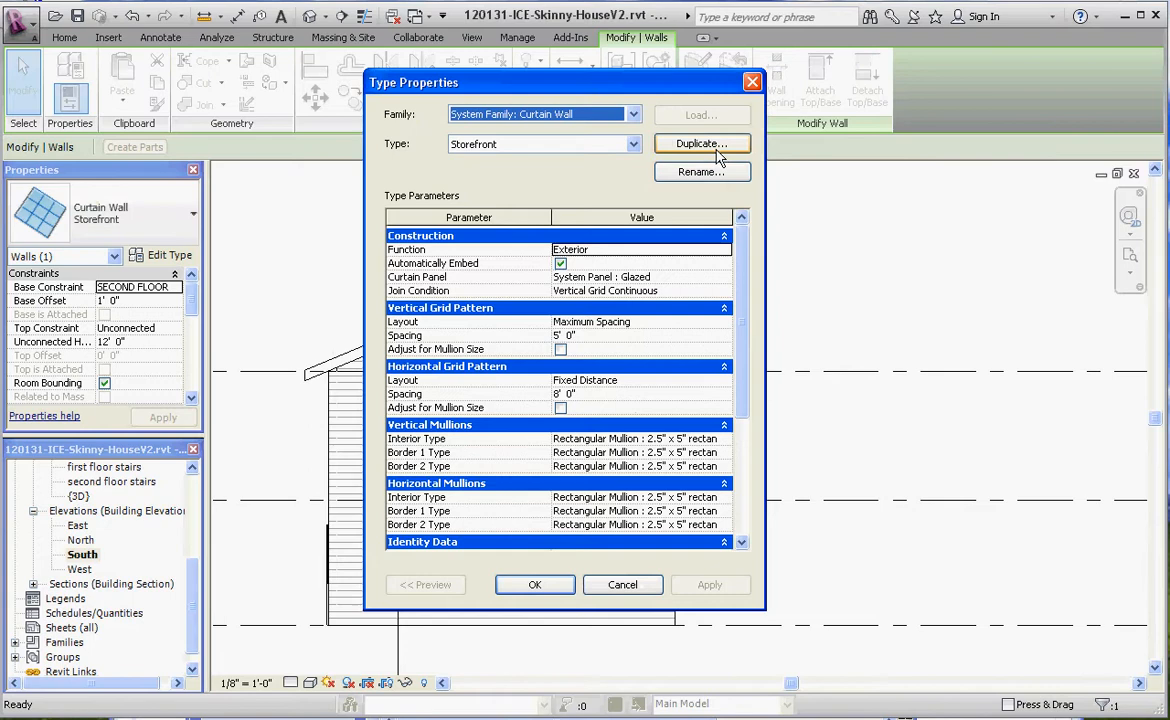
pyautogui.click(702, 143)
pyautogui.write('Storefront Front')
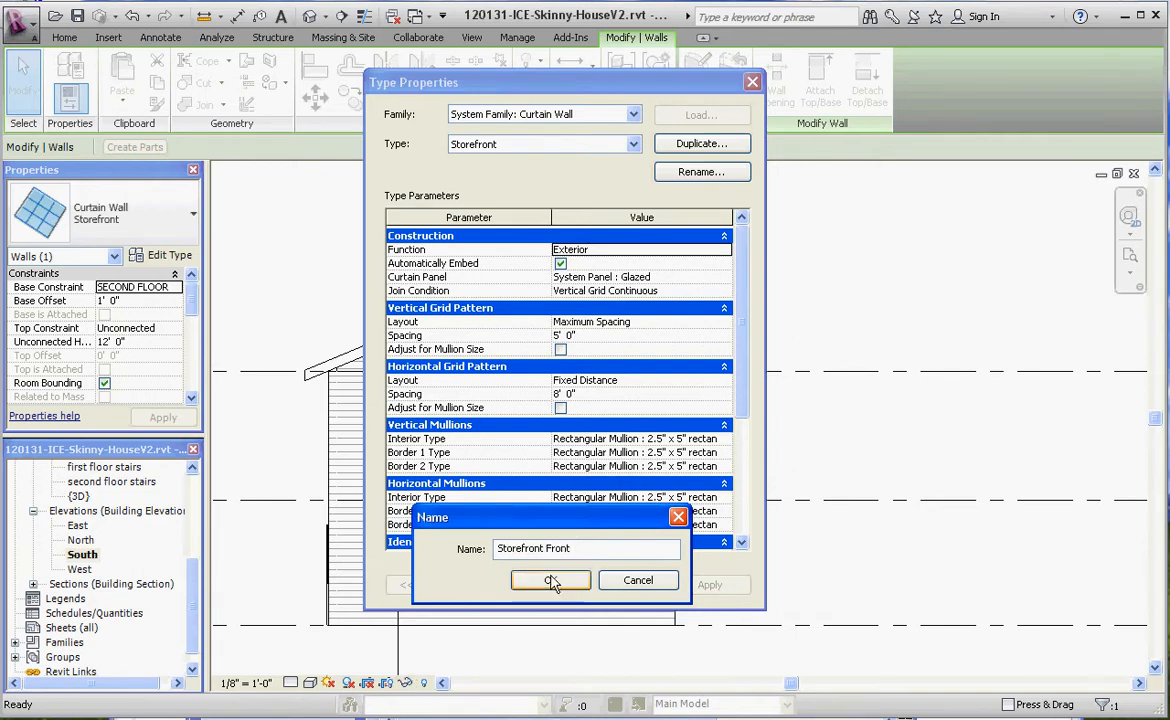
pyautogui.click(550, 580)
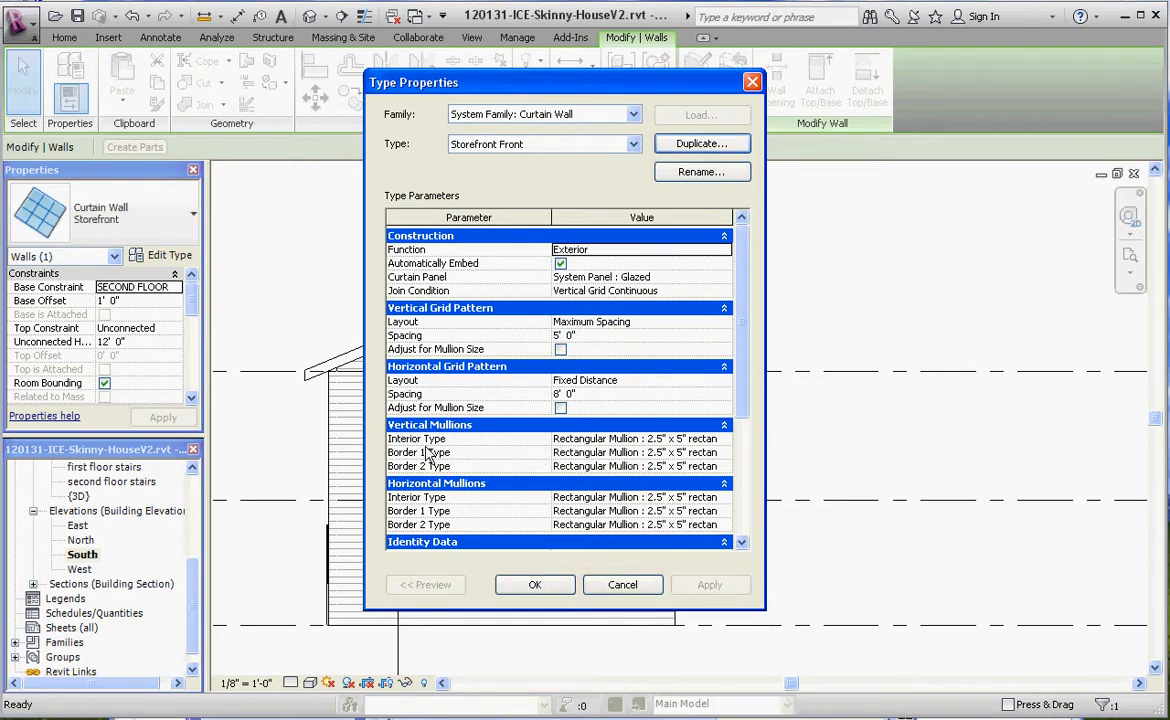
pyautogui.moveTo(435, 500)
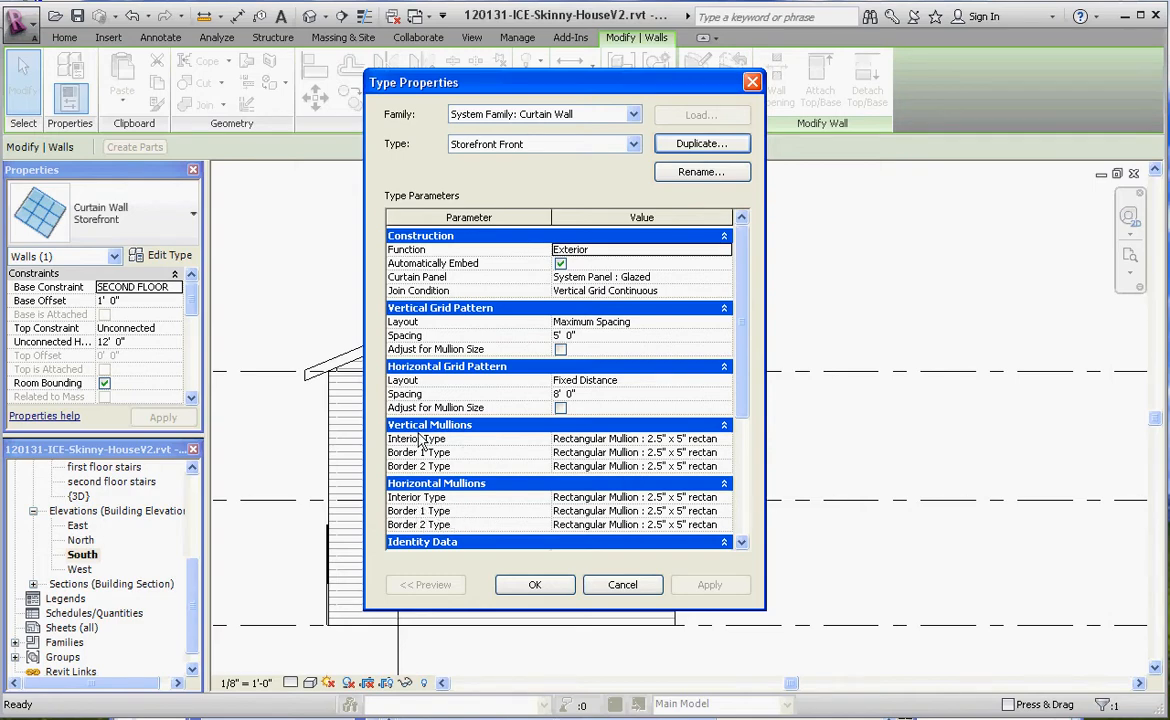
pyautogui.moveTo(553, 56)
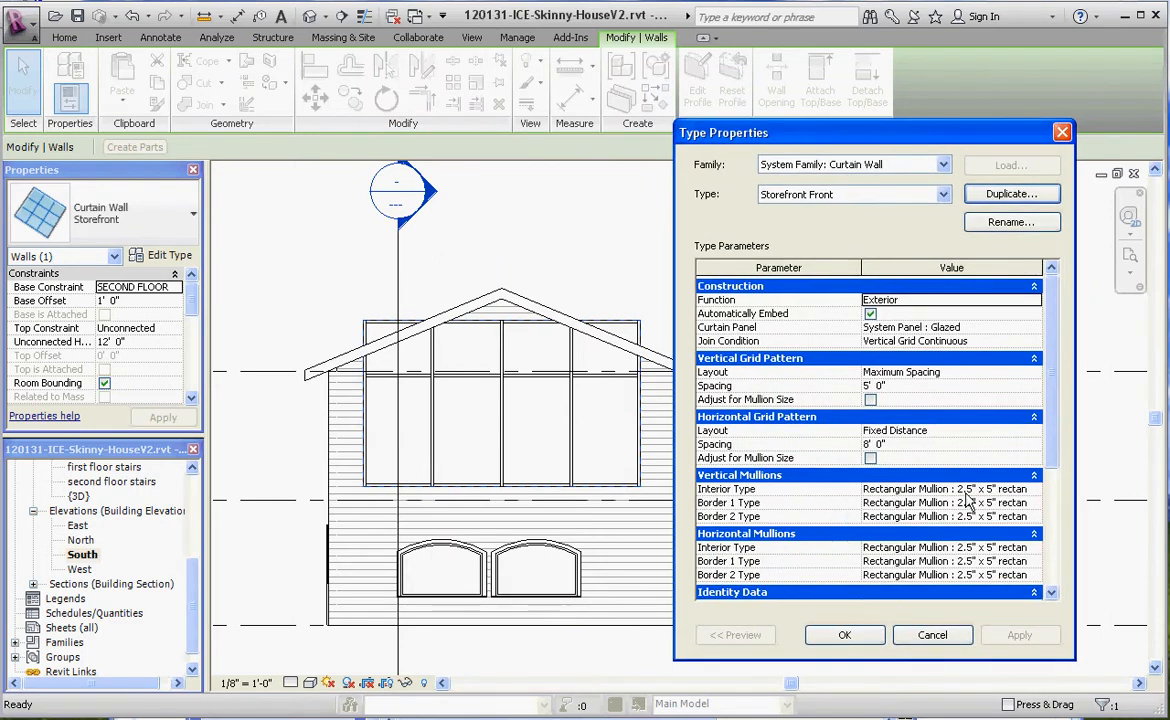
# - Set interior vertical and horizontal mullions to Rectangular Mullion 1.5" x 2.5"
pyautogui.click(1035, 489)
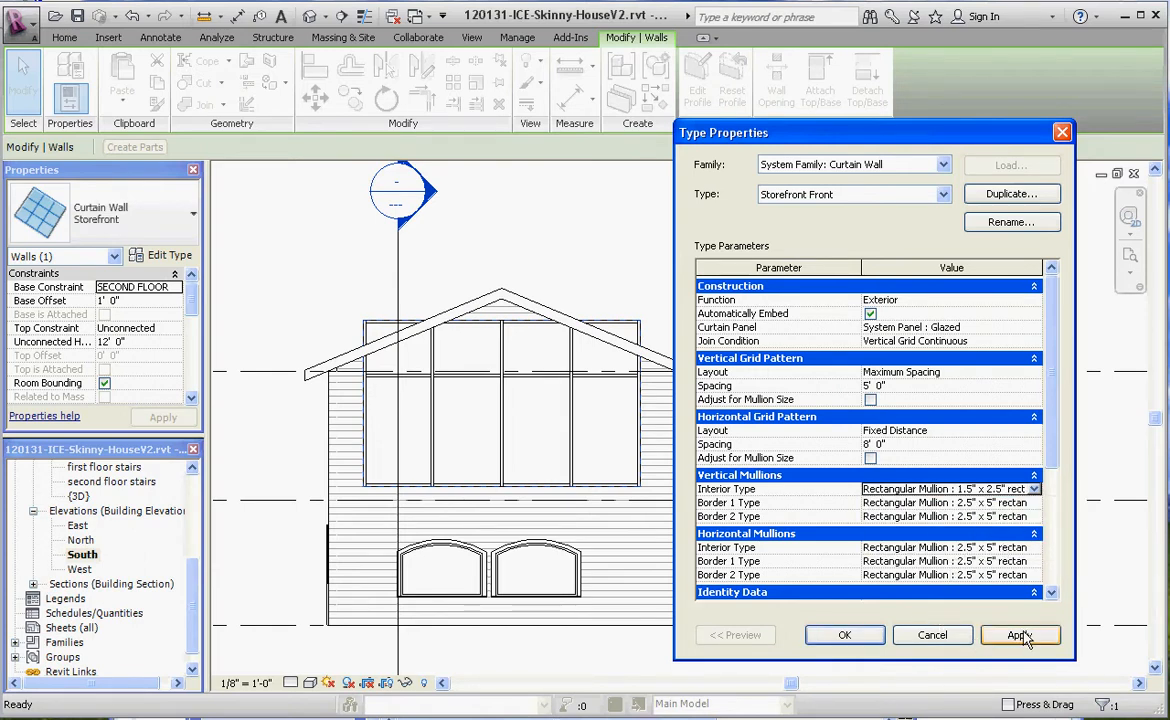
pyautogui.click(1019, 635)
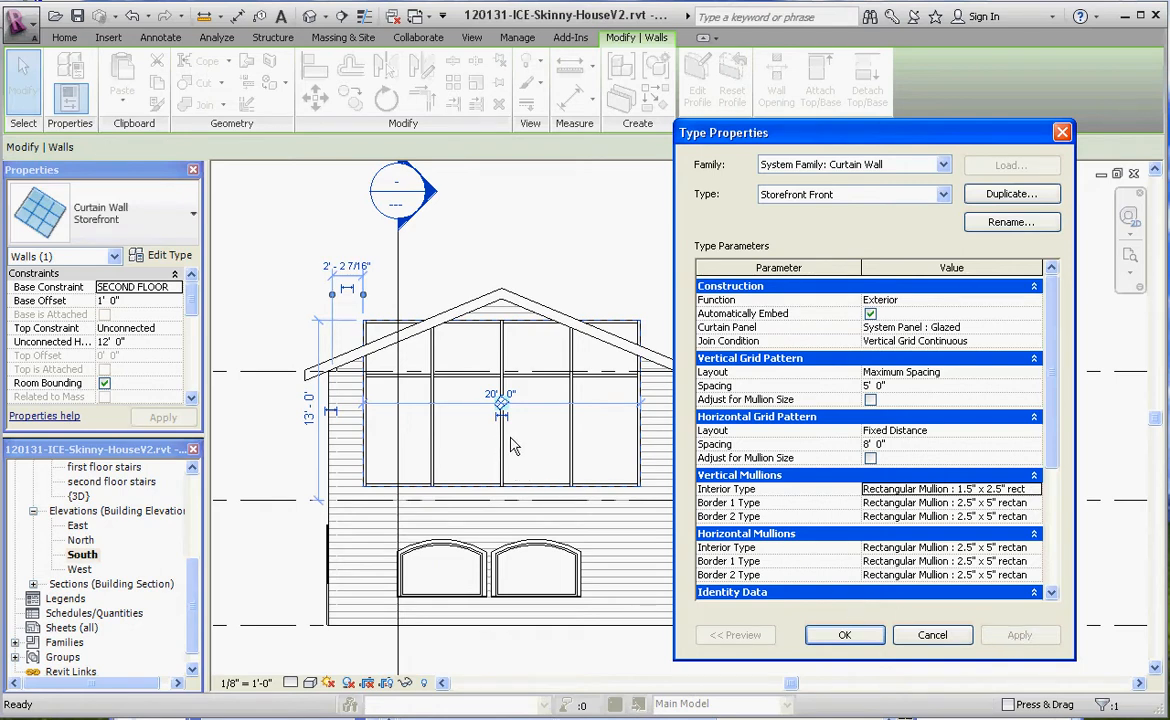
pyautogui.moveTo(950, 518)
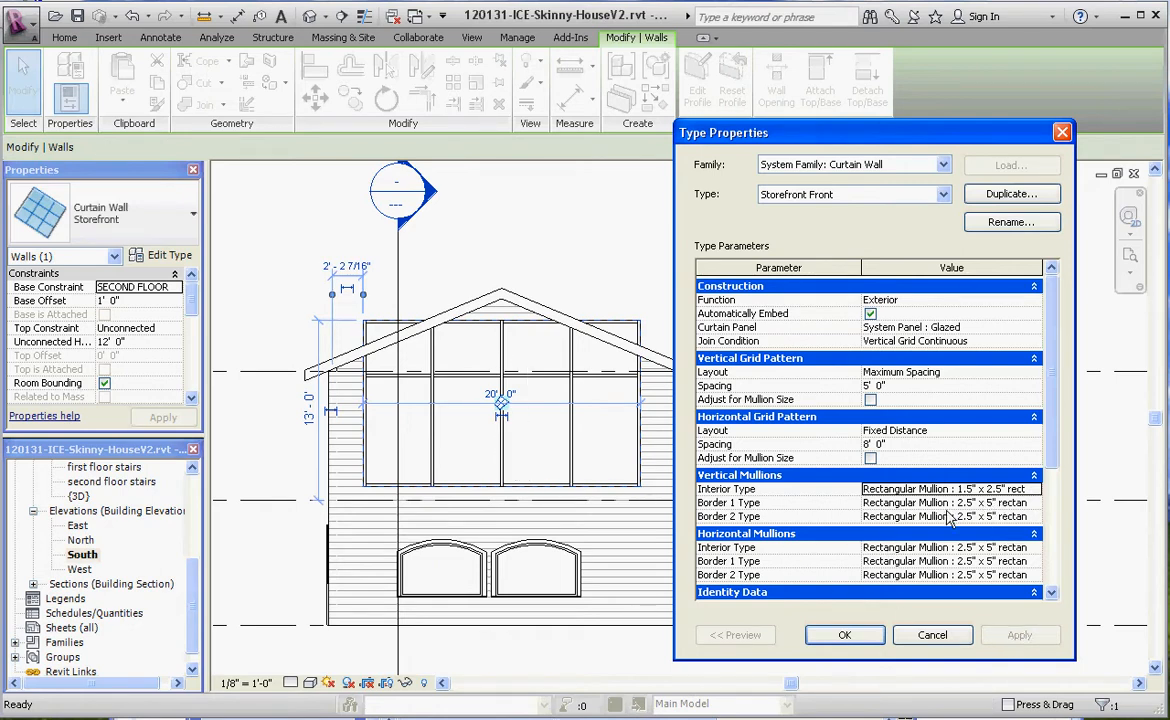
pyautogui.moveTo(334, 434)
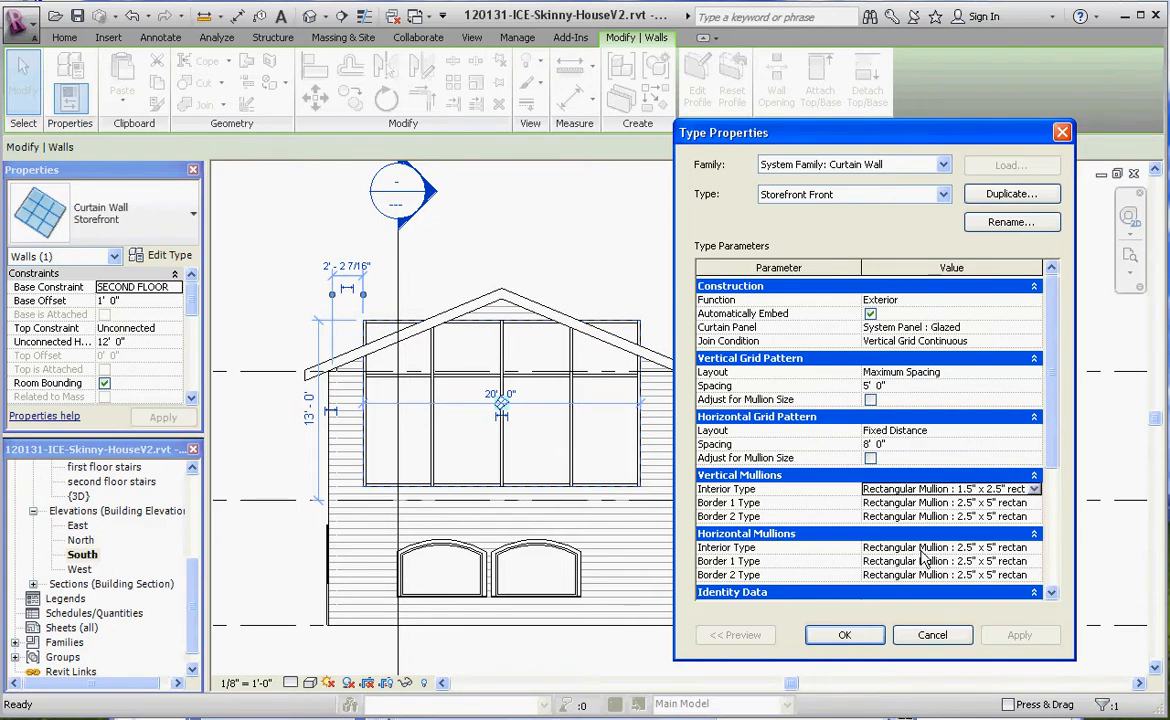
pyautogui.click(1033, 547)
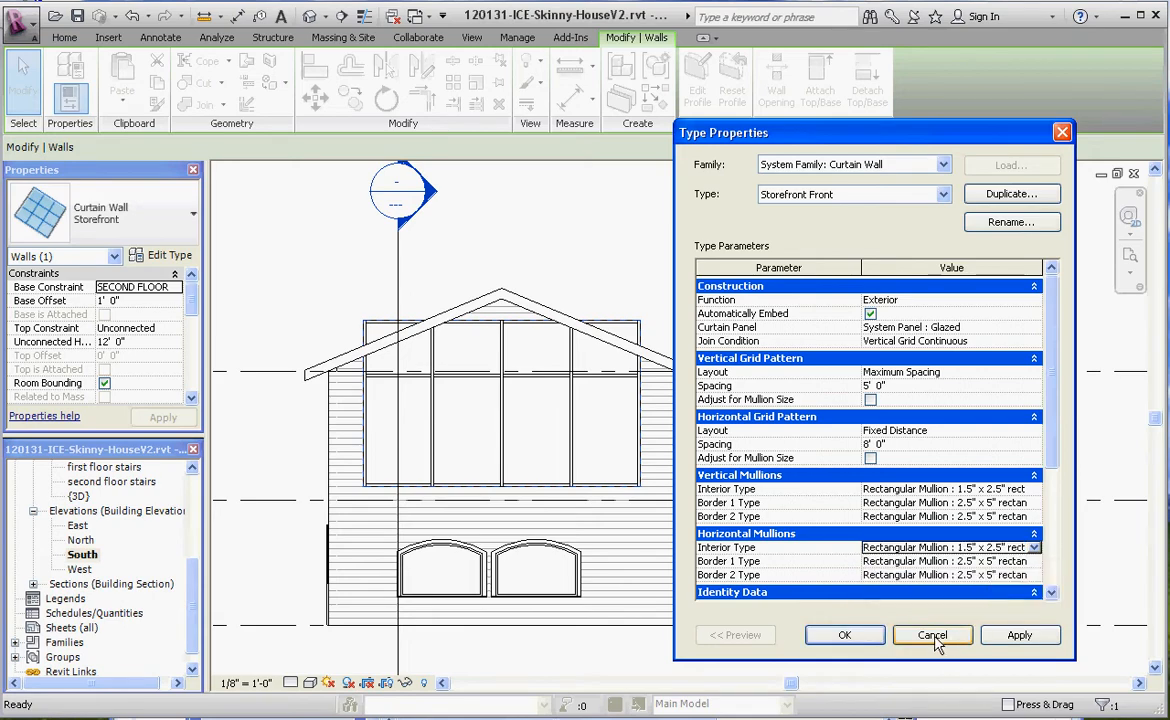
# - Close the Type Properties dialog and return to the South elevation
pyautogui.click(931, 635)
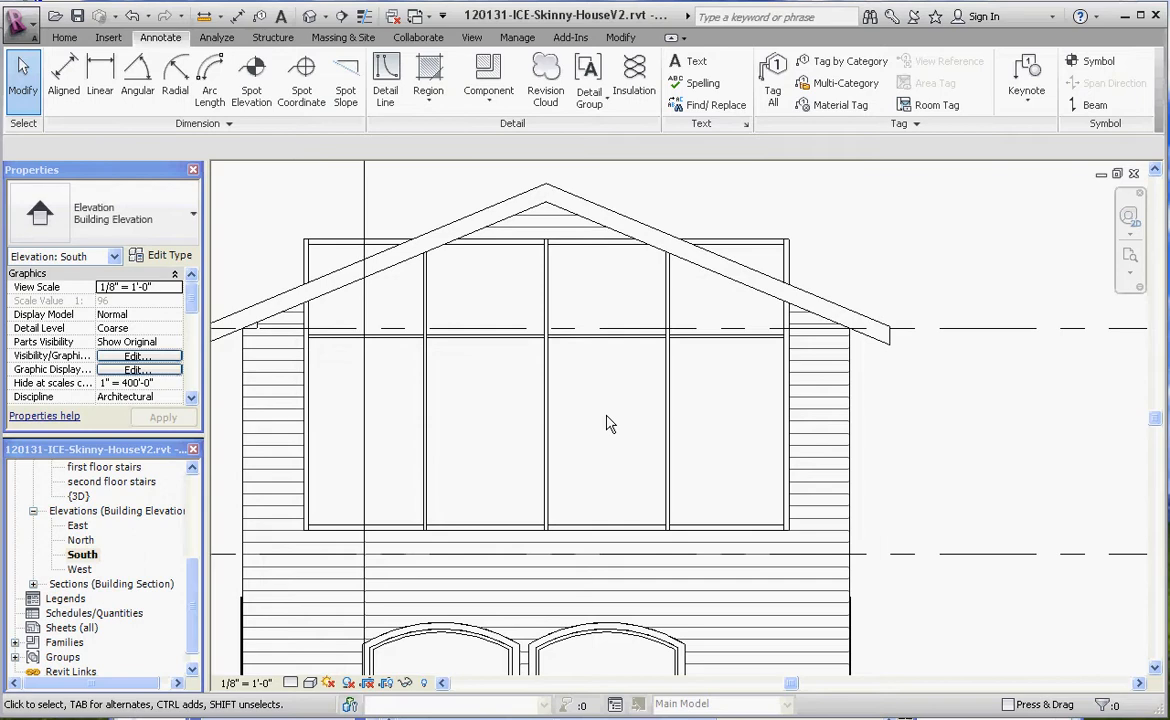
pyautogui.moveTo(1017, 151)
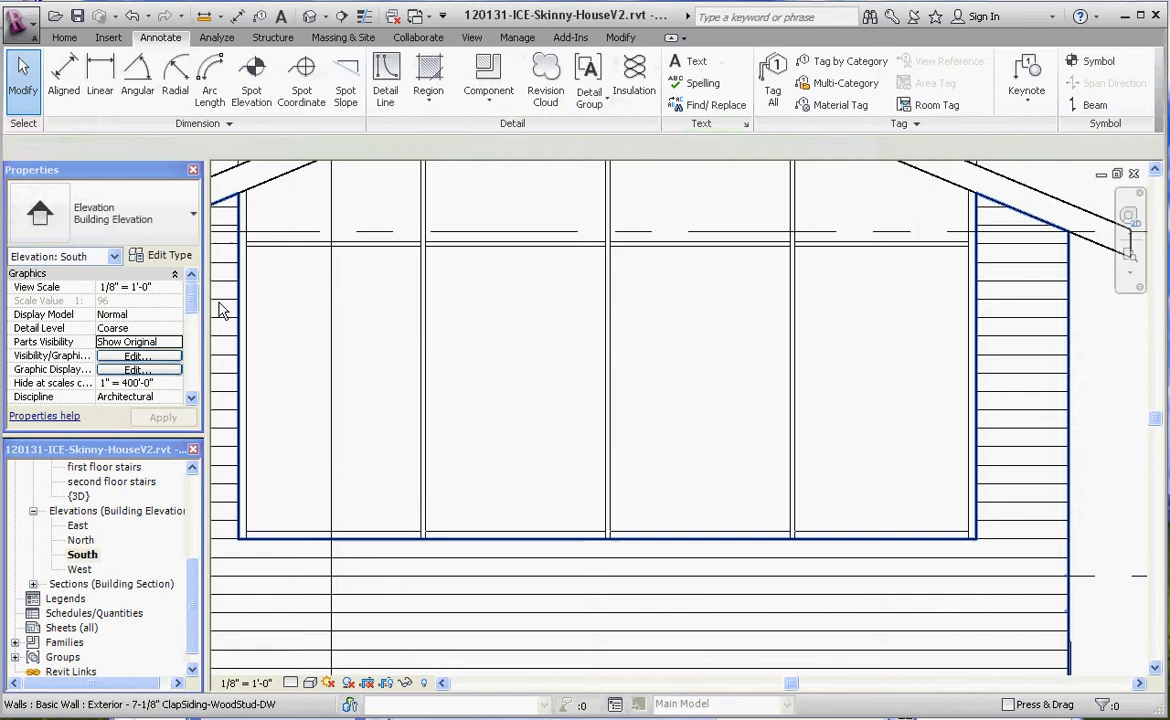
# - Give Storefront Front a 3' vertical and 4' horizontal grid spacing and confirm
pyautogui.click(168, 255)
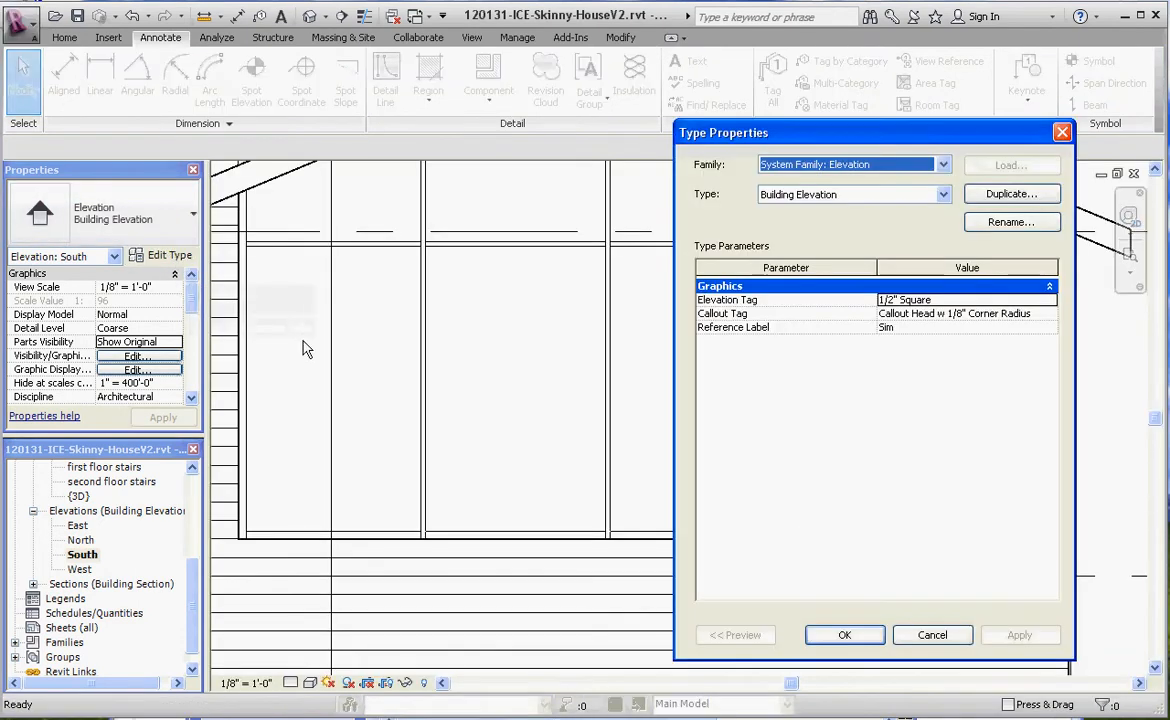
pyautogui.click(844, 635)
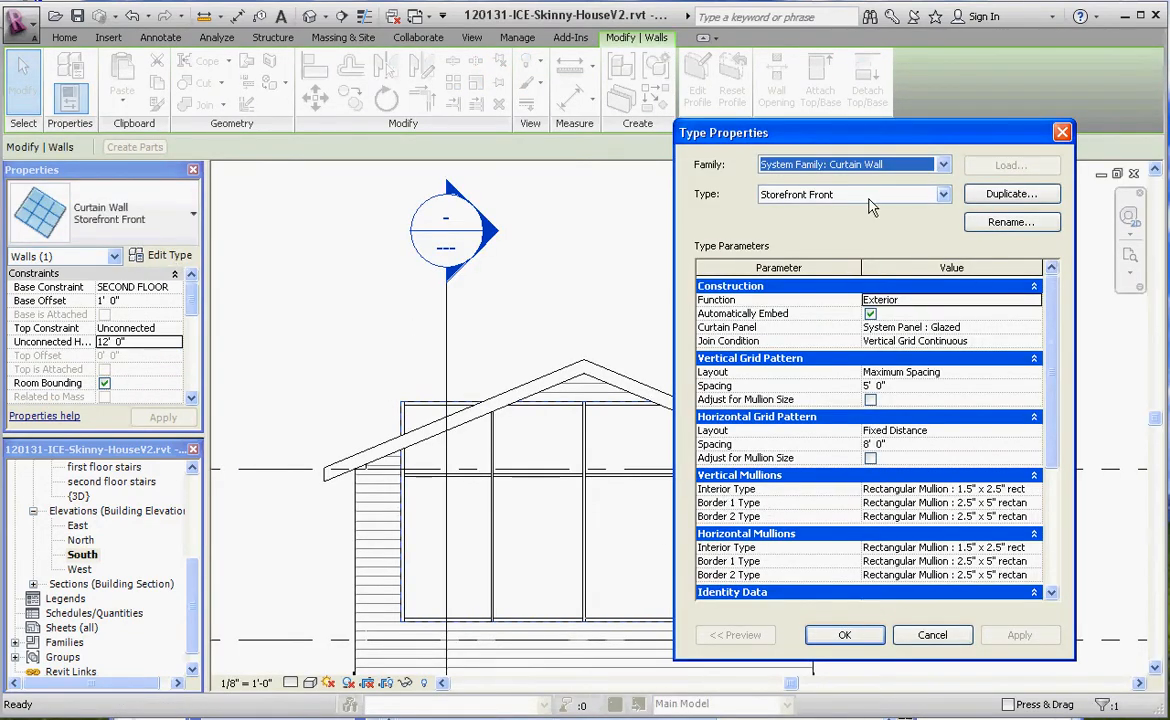
pyautogui.moveTo(900, 545)
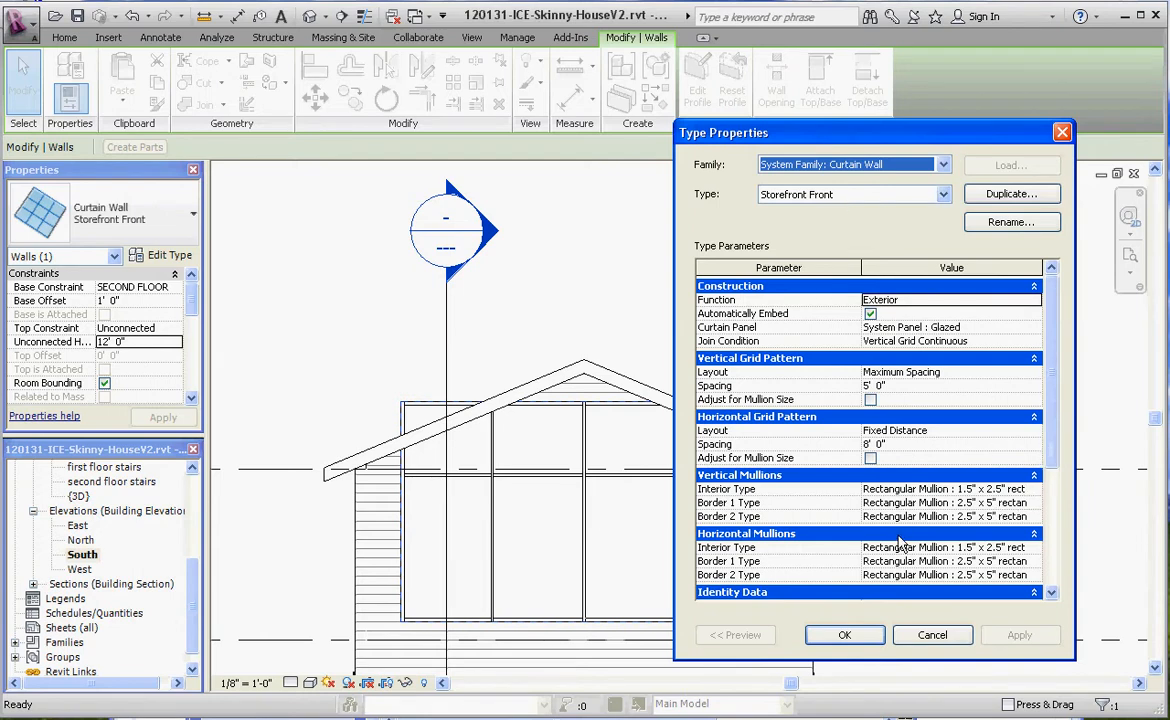
pyautogui.moveTo(1008, 507)
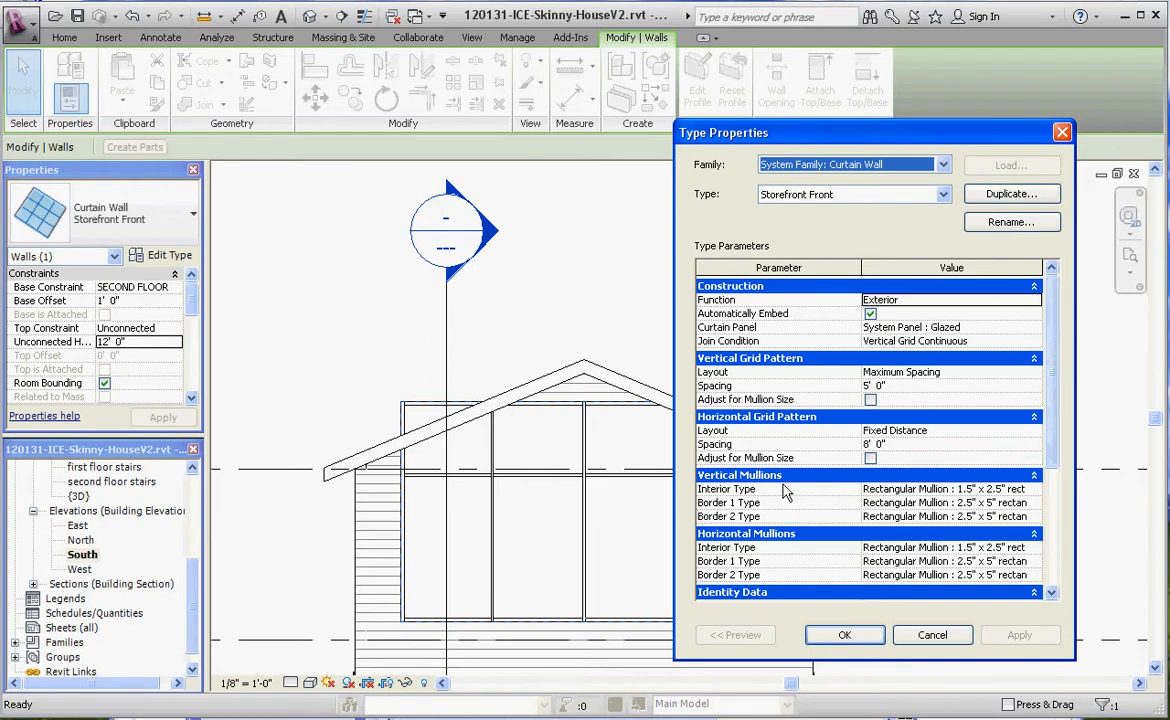
pyautogui.moveTo(455, 537)
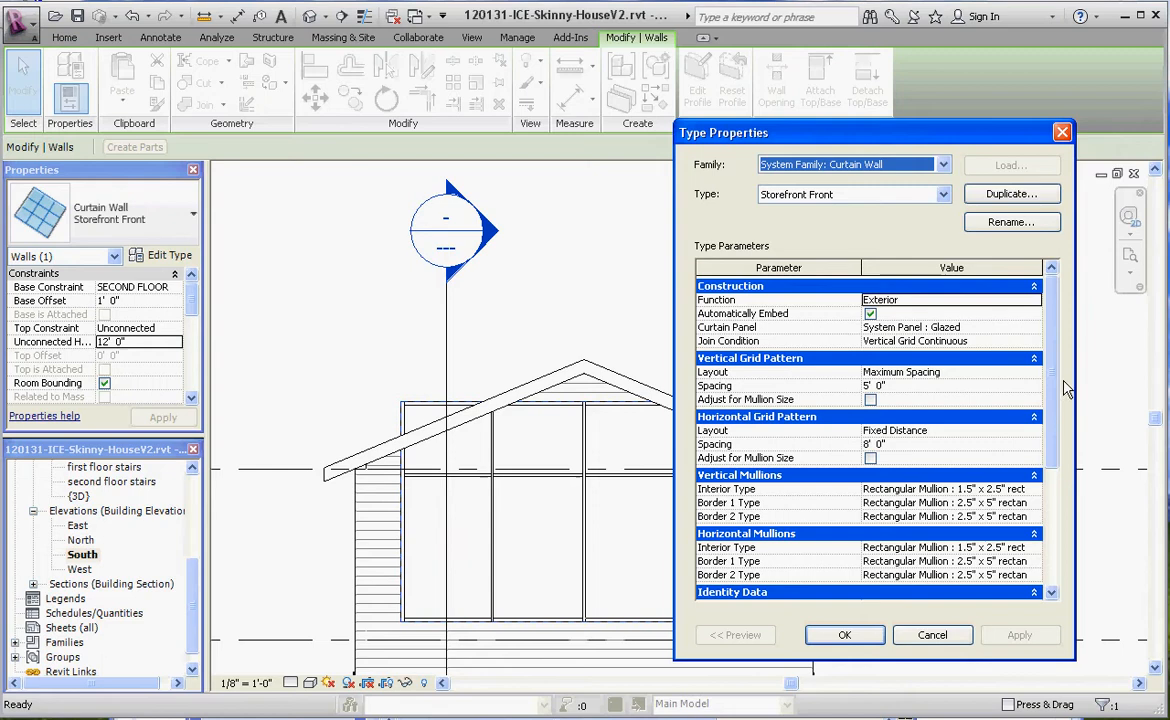
pyautogui.moveTo(903, 398)
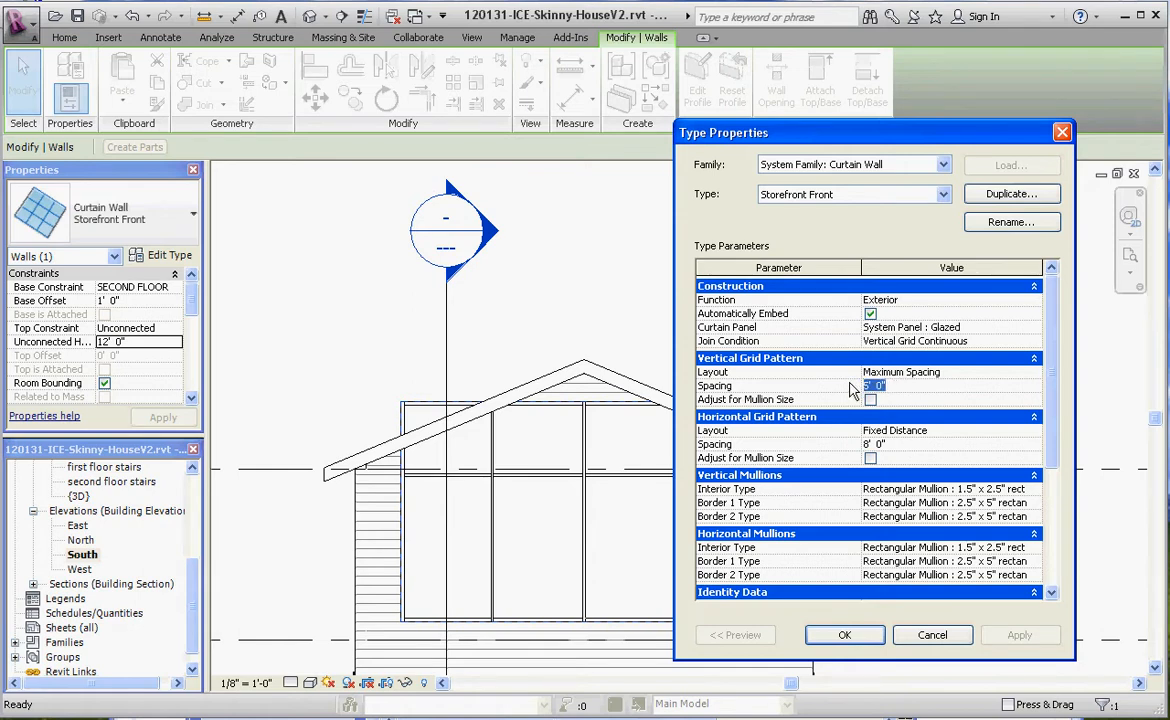
pyautogui.write('3')
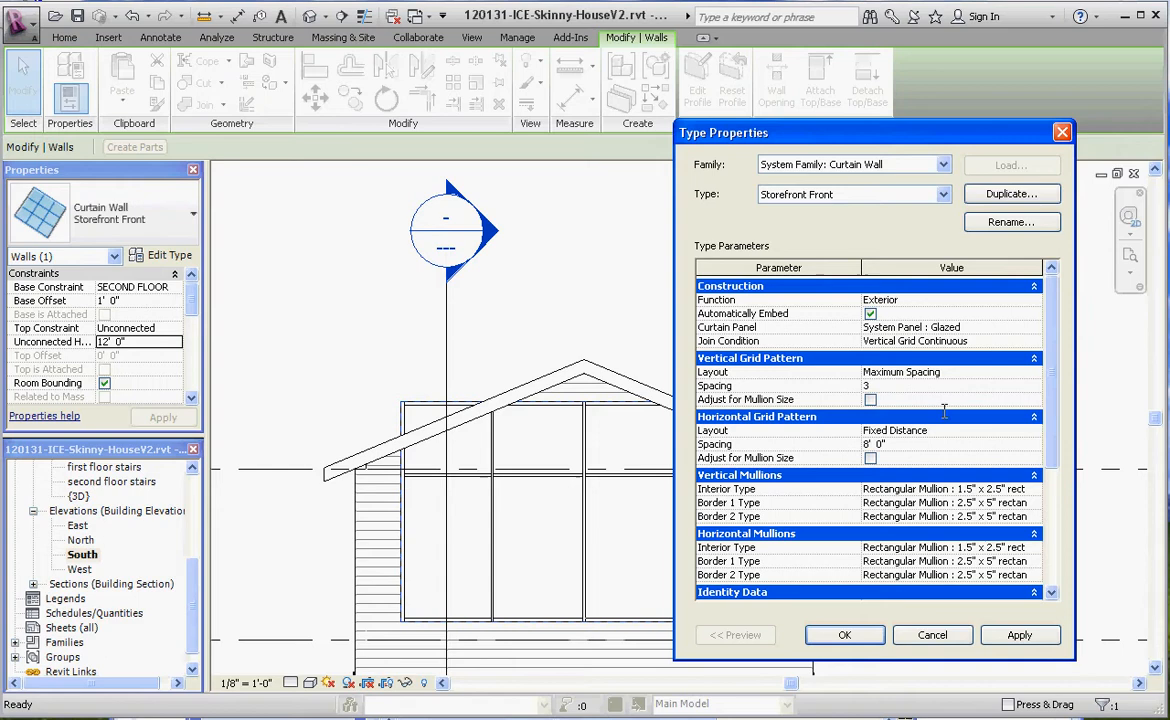
pyautogui.click(950, 444)
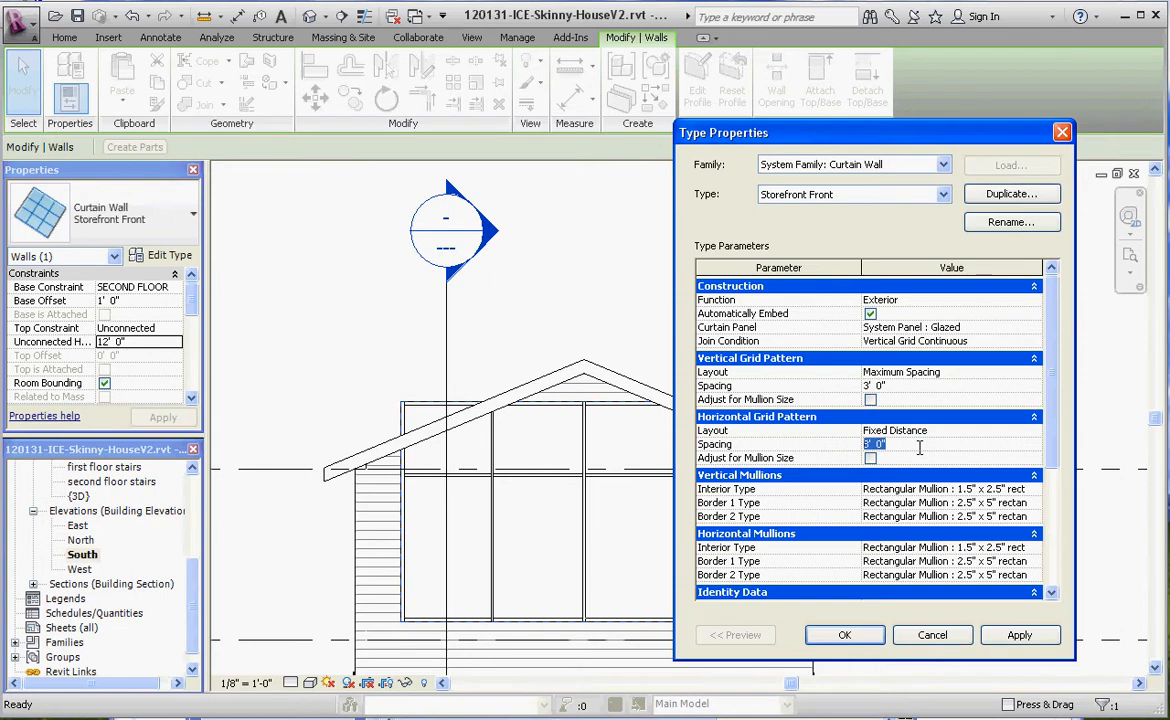
pyautogui.write('4')
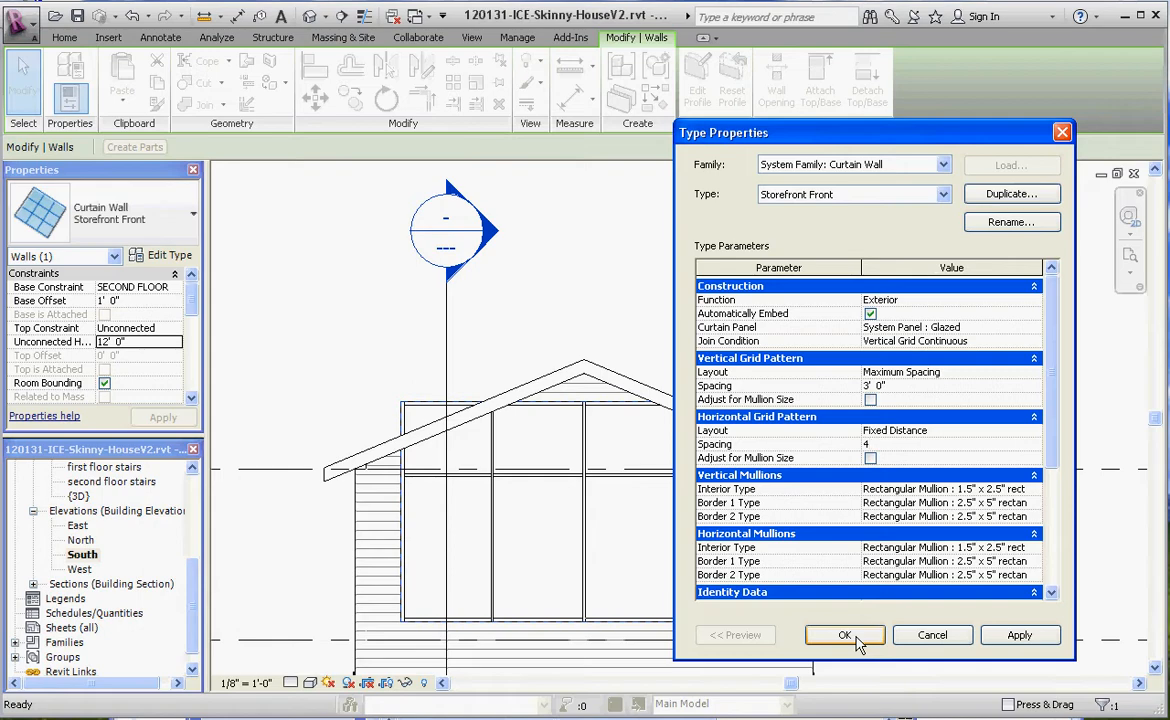
pyautogui.click(844, 635)
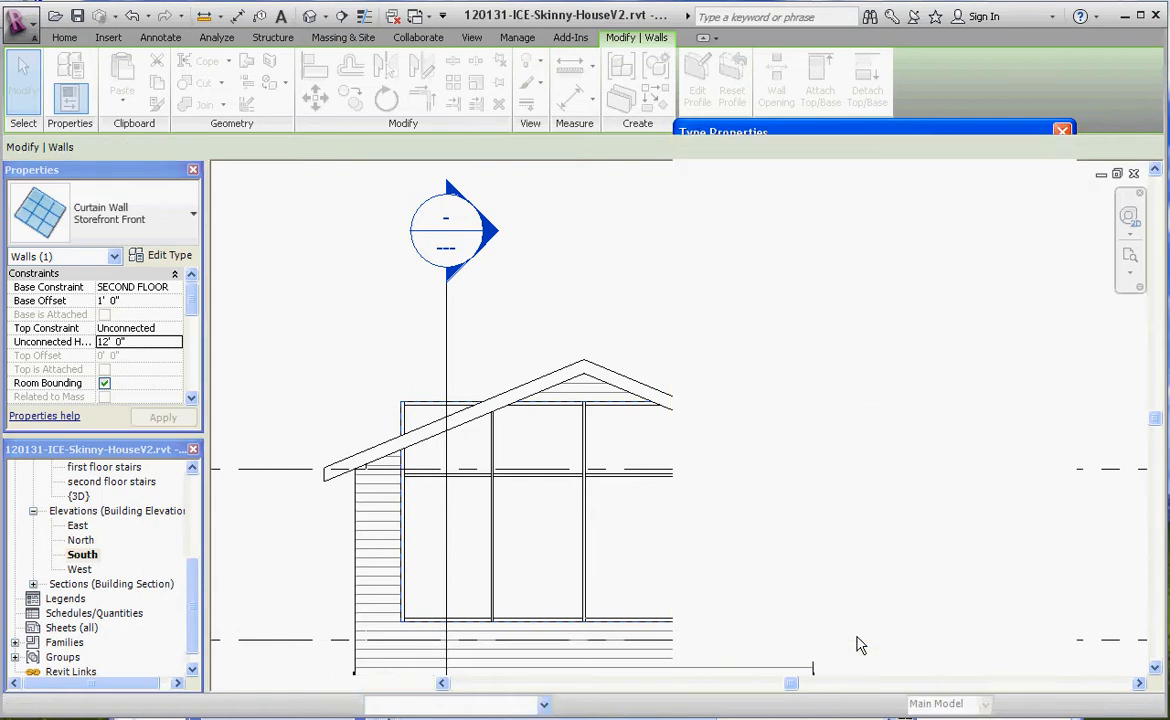
pyautogui.click(160, 37)
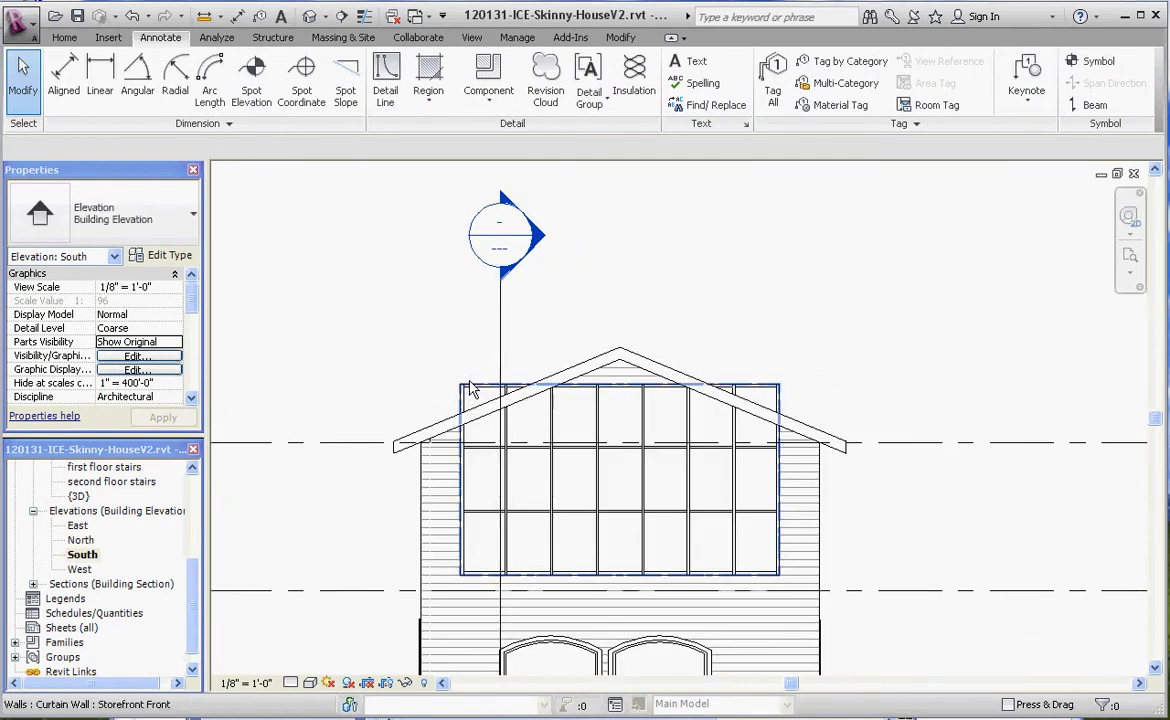
pyautogui.moveTo(628, 340)
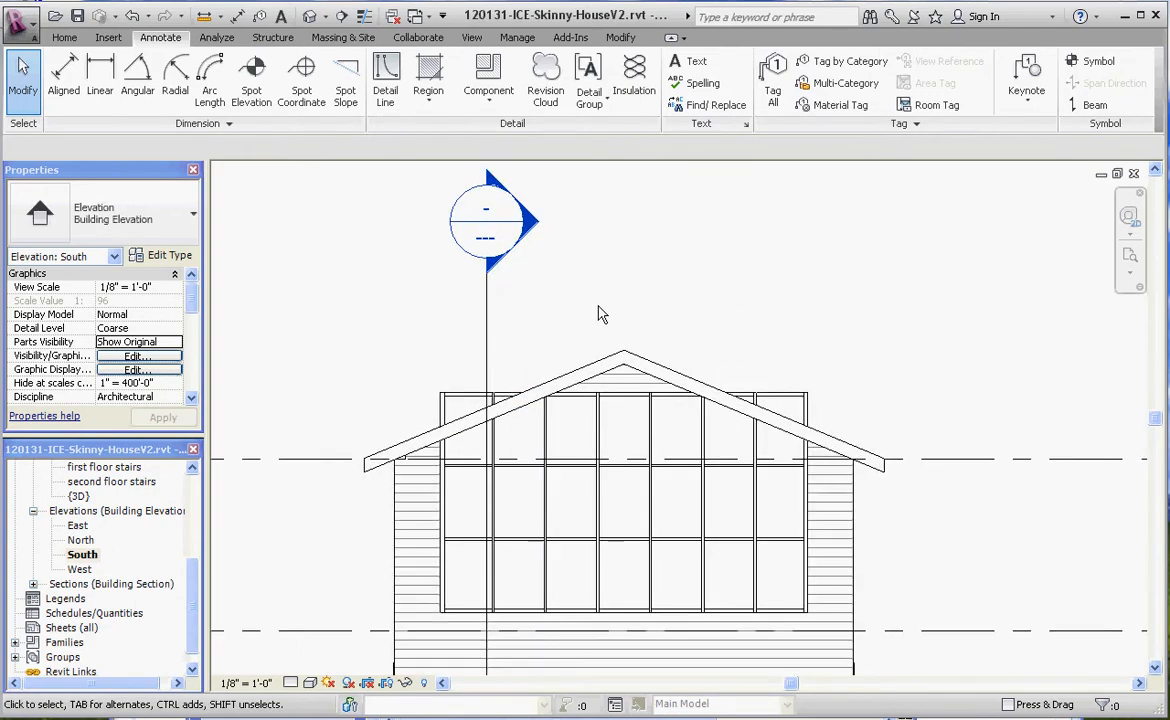
pyautogui.moveTo(473, 400)
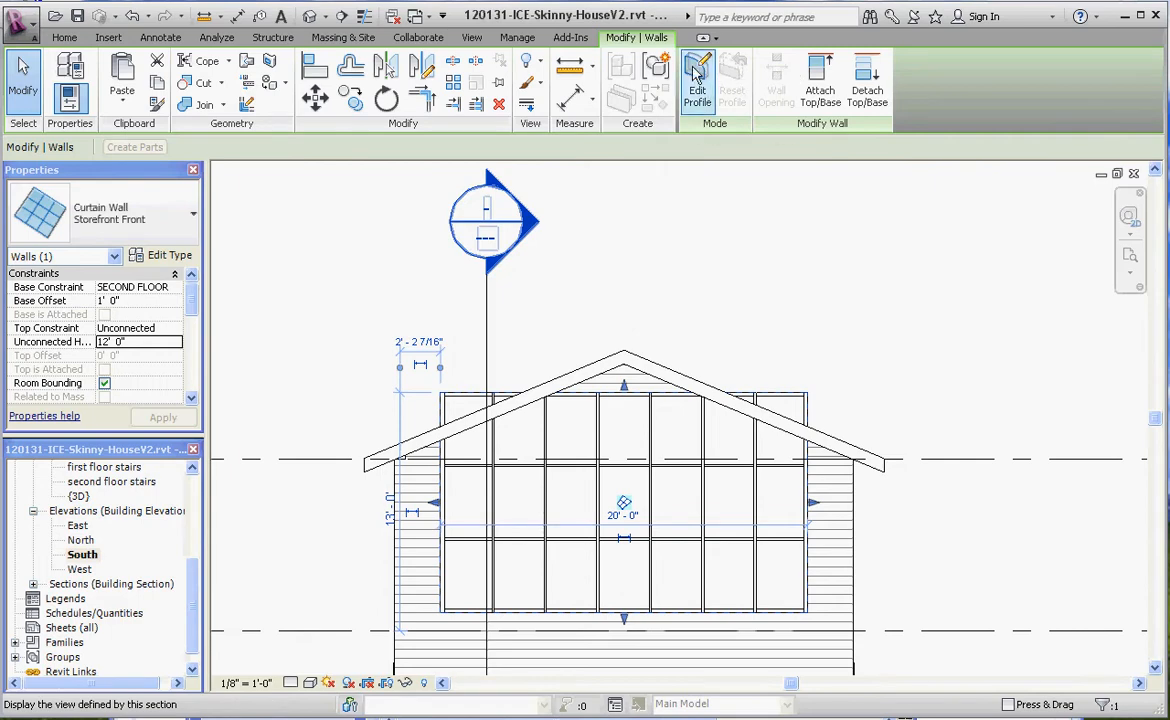
pyautogui.moveTo(697, 78)
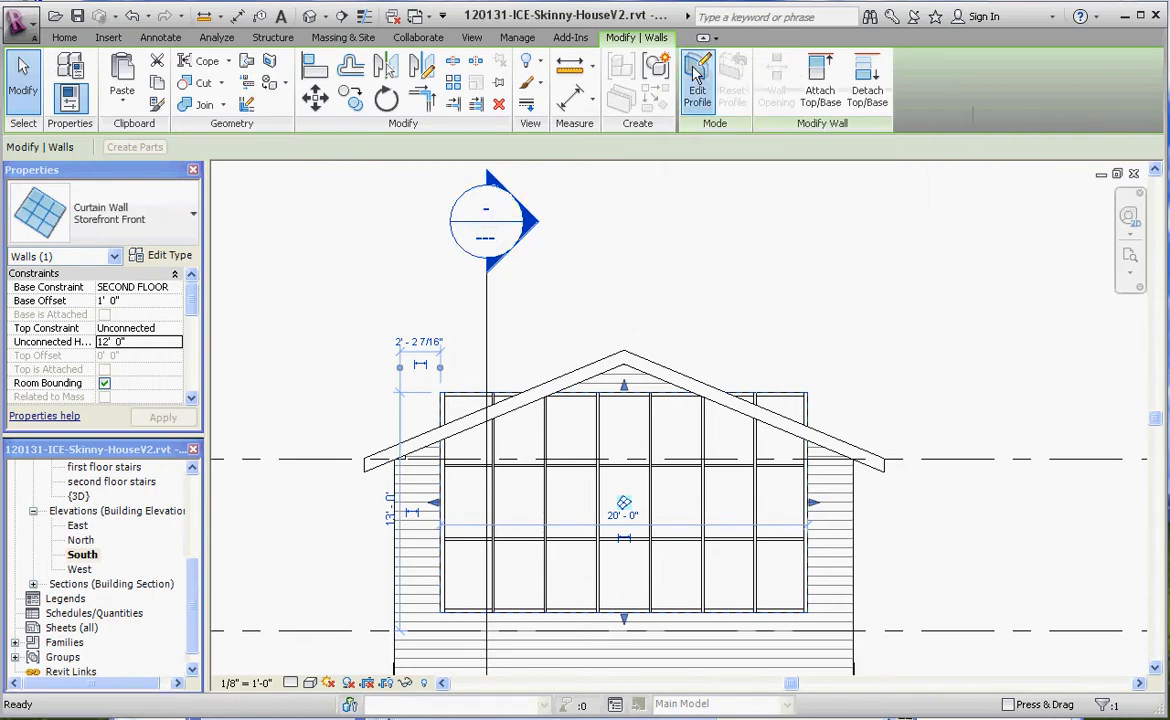
# - Enter Edit Profile mode on the curtain wall and pick the sketch's top edge
pyautogui.click(697, 80)
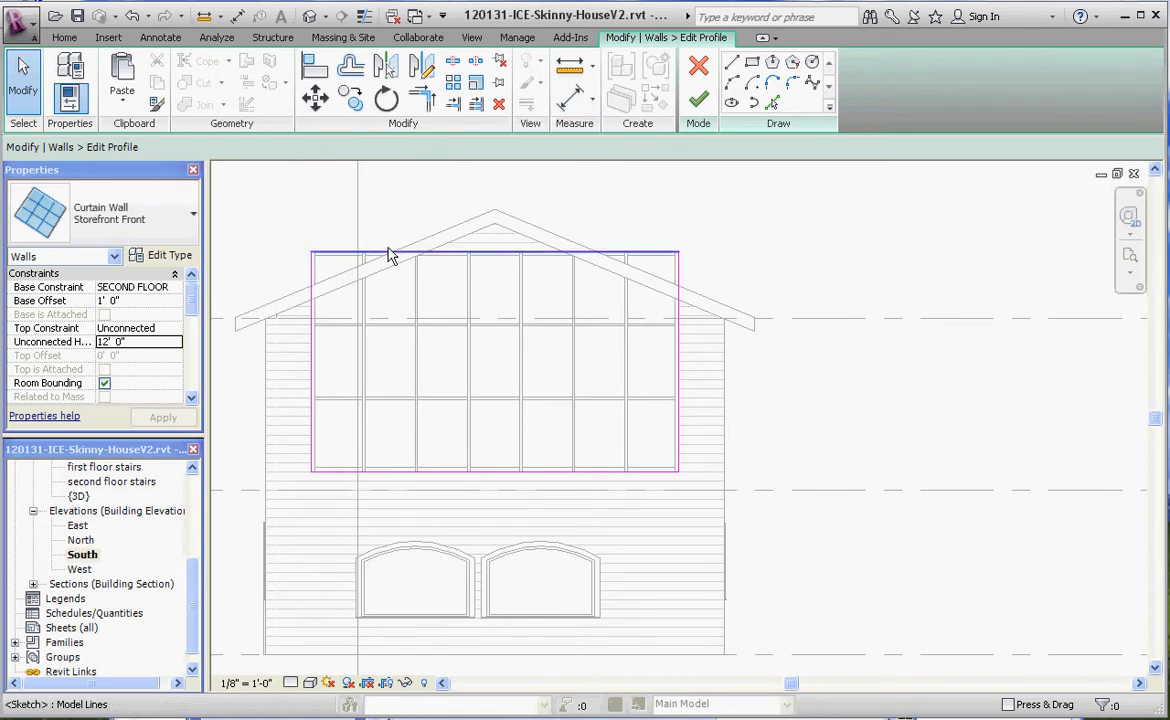
pyautogui.click(351, 65)
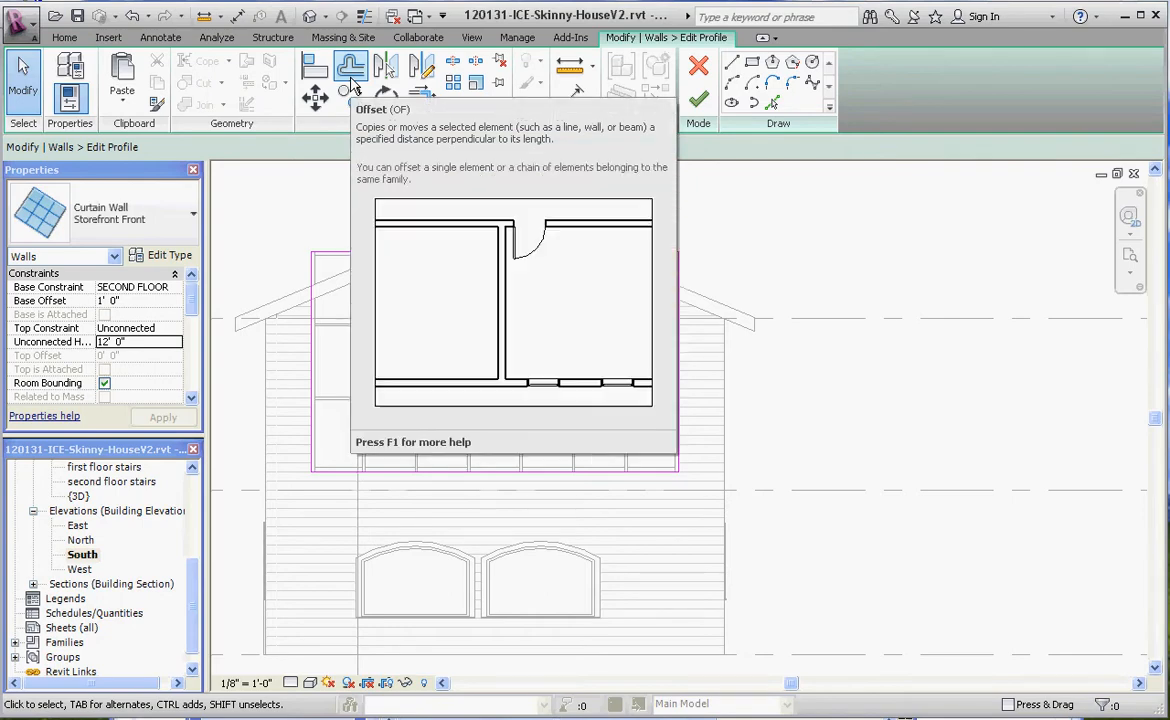
pyautogui.moveTo(857, 268)
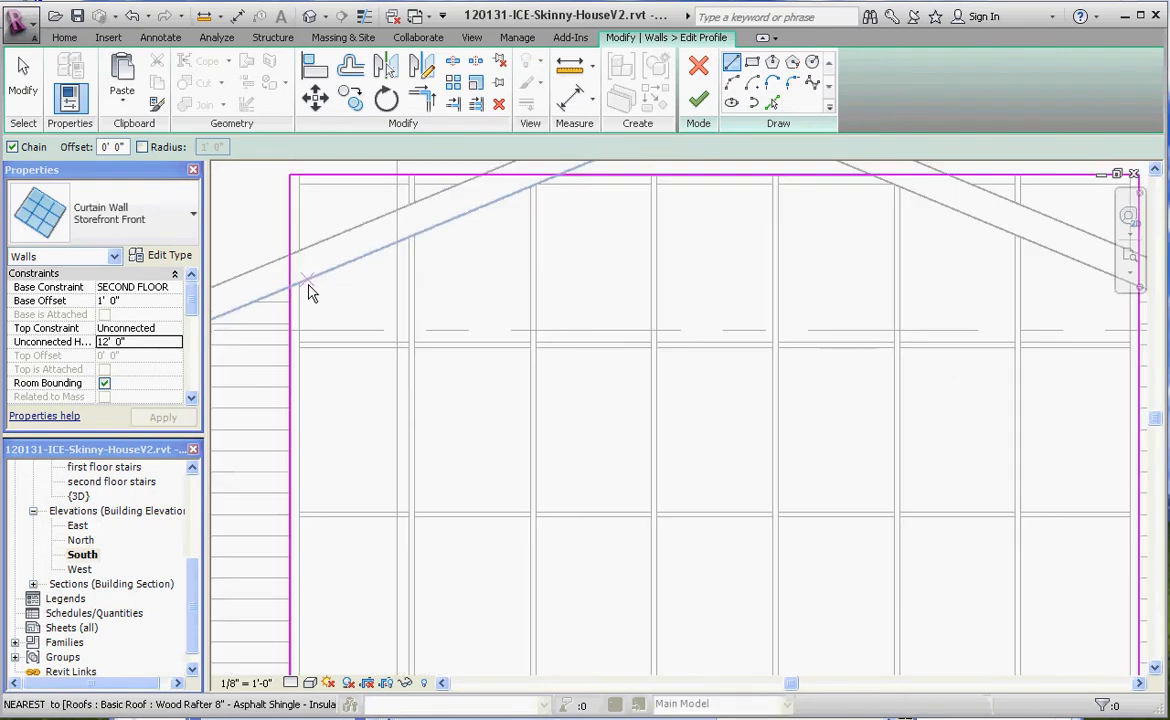
pyautogui.moveTo(293, 287)
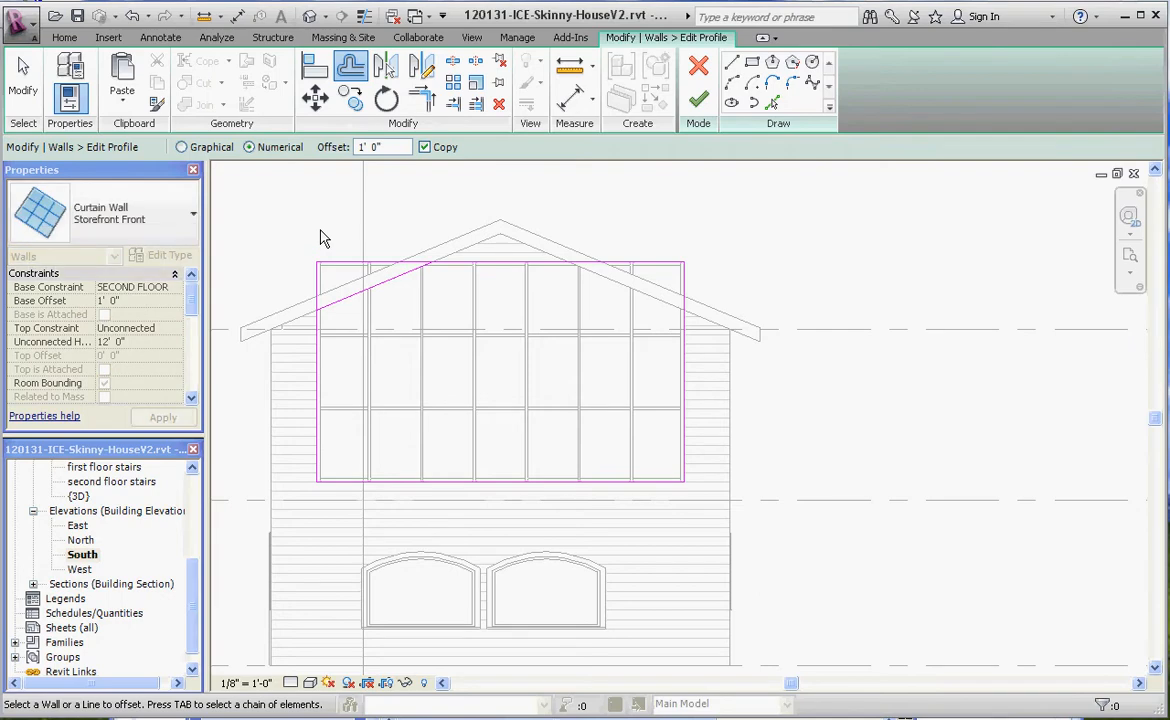
# - Offset the sloped profile line 1' below the left roof slope, unjoining elements when prompted
pyautogui.click(380, 147)
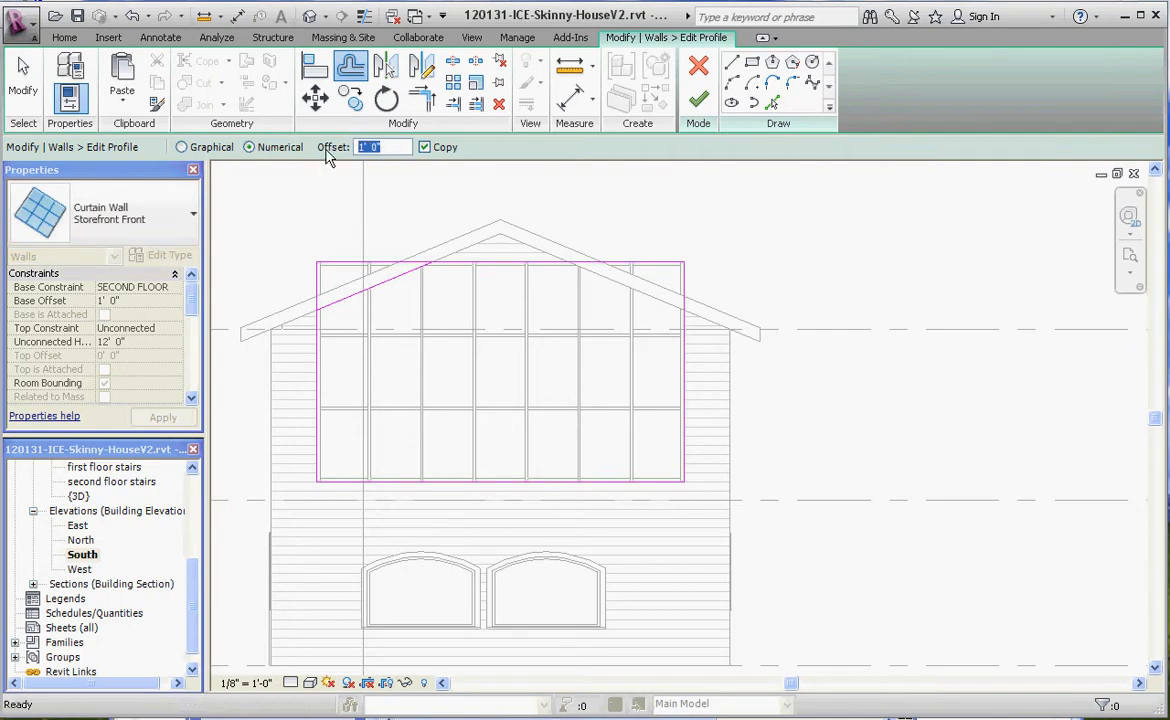
pyautogui.write('1')
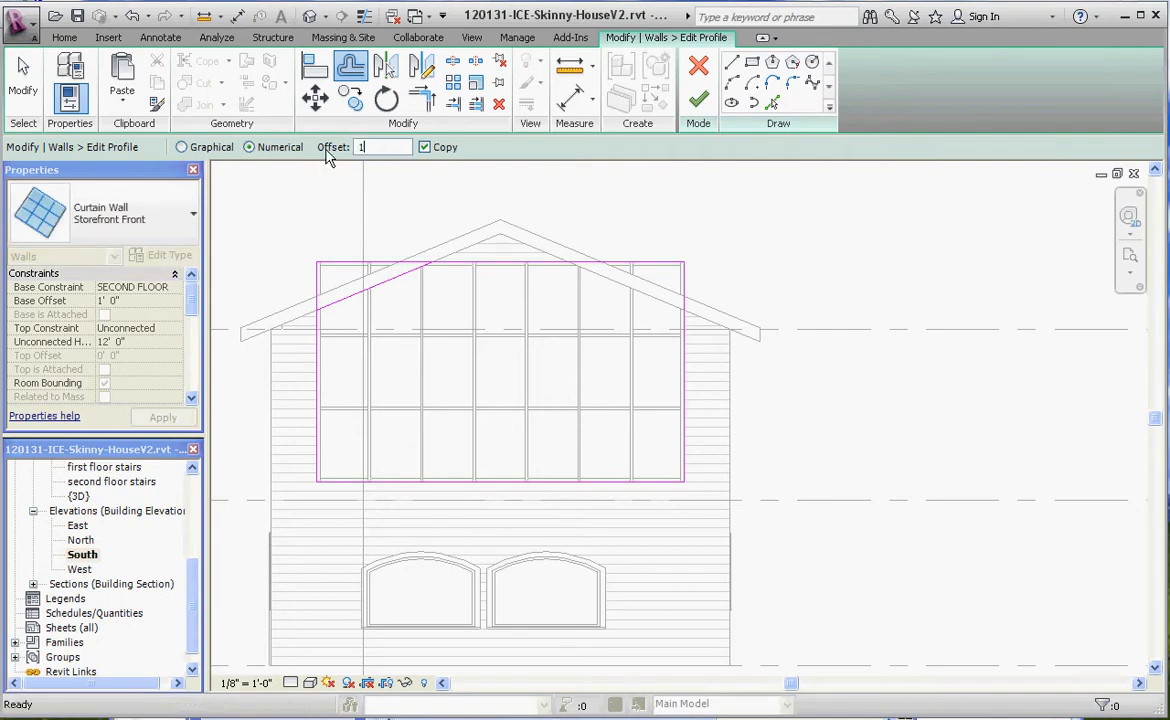
pyautogui.write('8')
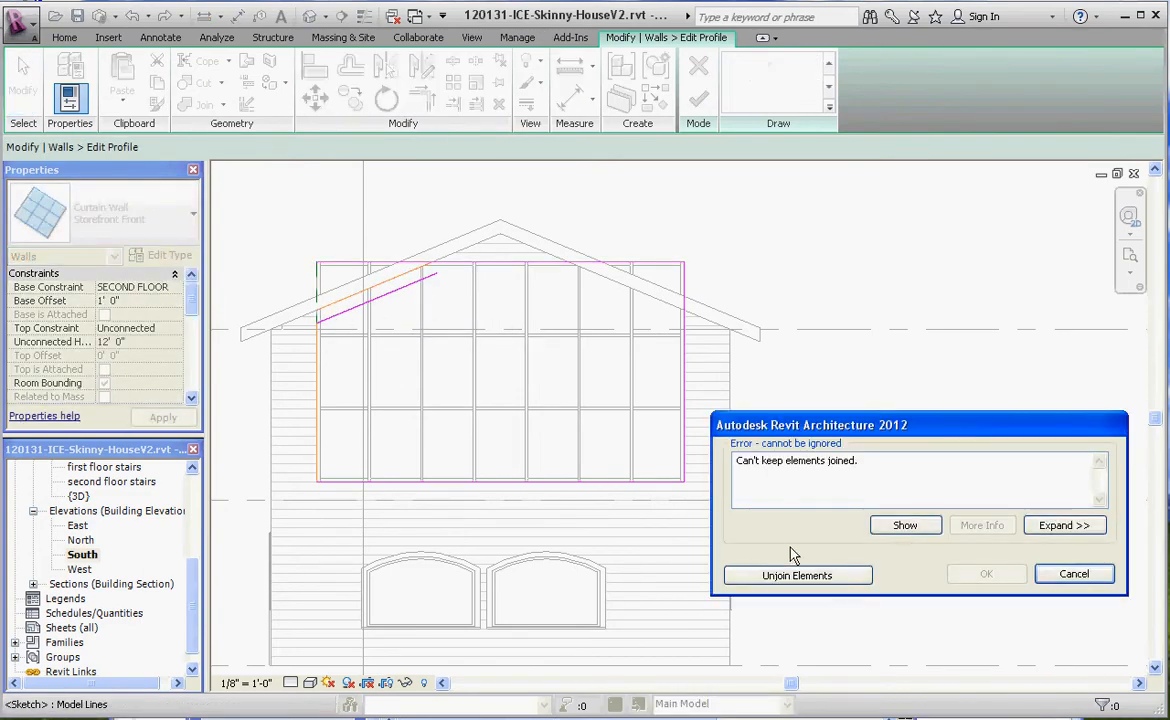
pyautogui.click(797, 575)
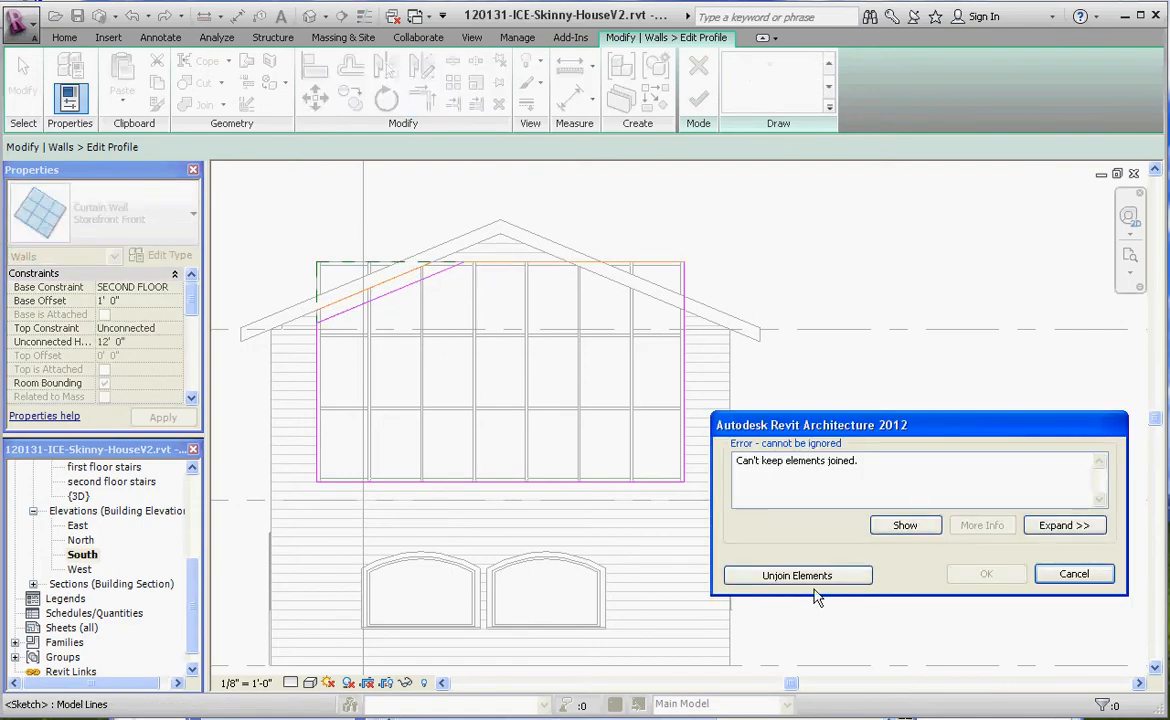
pyautogui.click(797, 575)
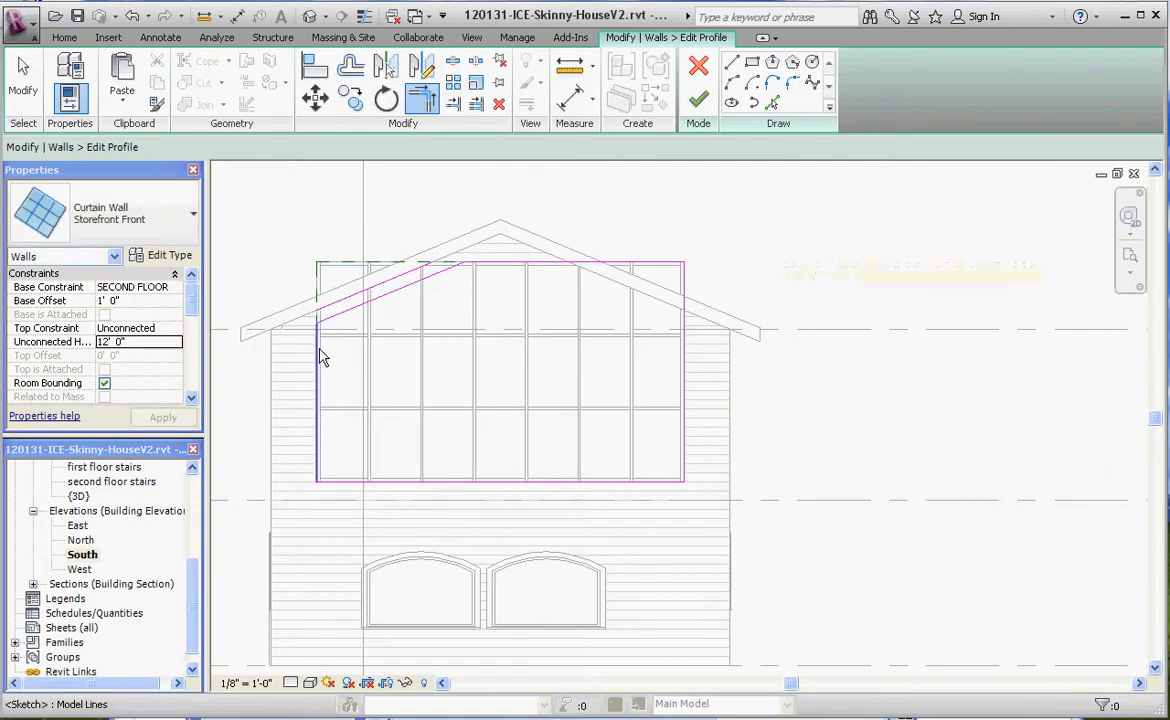
pyautogui.moveTo(327, 377)
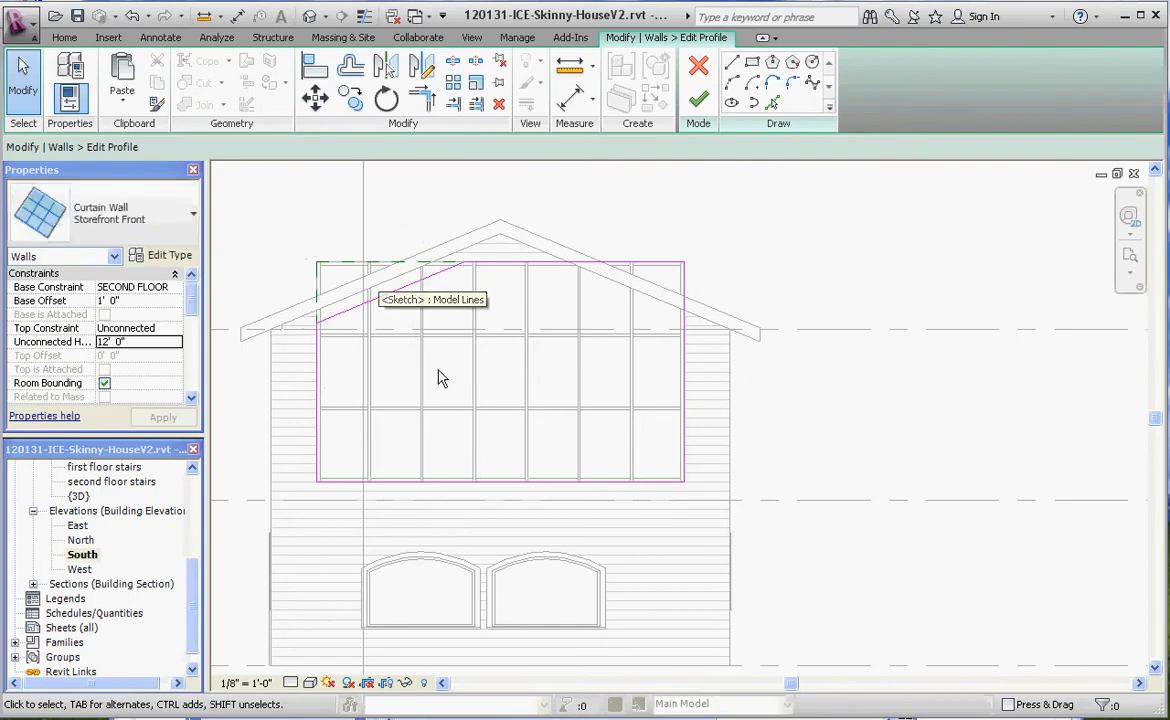
# - Trim the sloped lines into a closed gable-shaped sketch and finish the profile edit
pyautogui.click(698, 100)
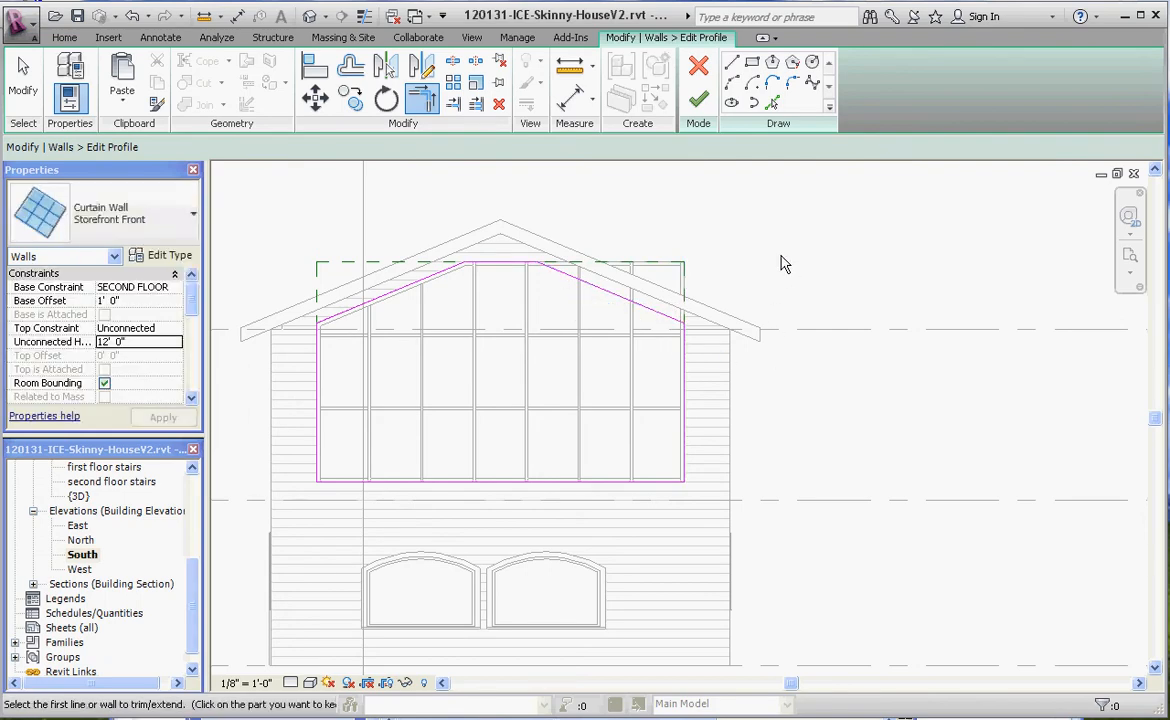
pyautogui.click(160, 37)
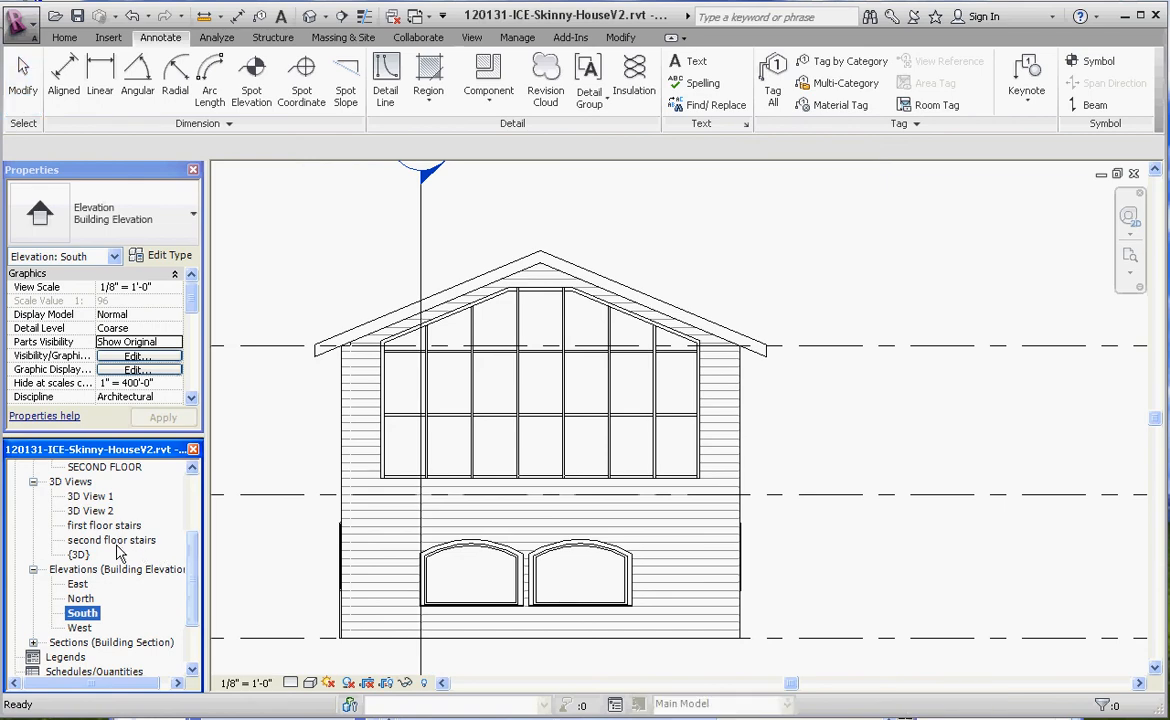
# - Open the 3D View 2 camera view and enlarge its crop region to include the ceiling
pyautogui.doubleClick(90, 510)
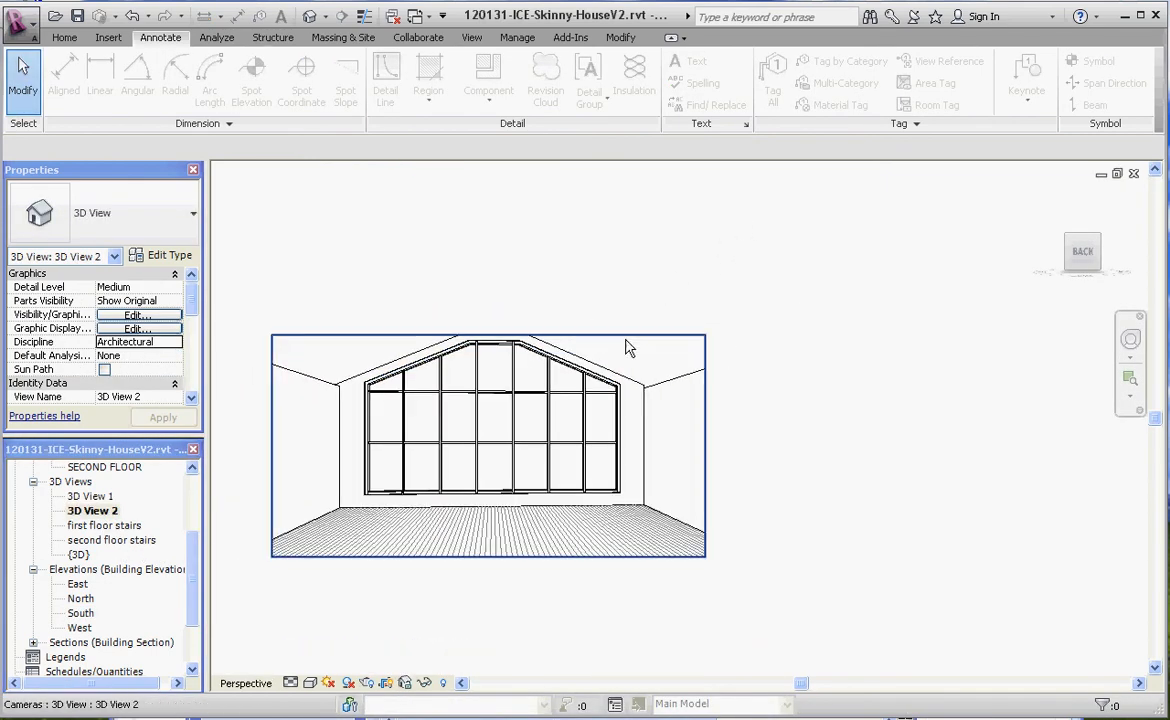
pyautogui.click(488, 445)
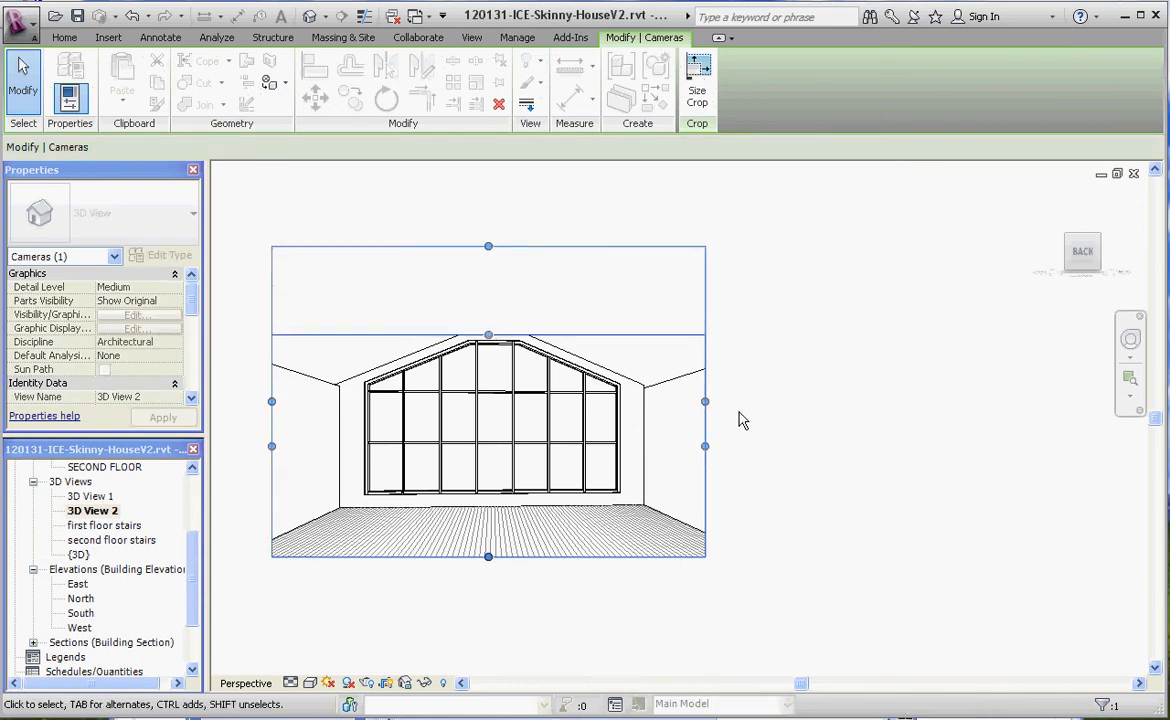
pyautogui.click(160, 37)
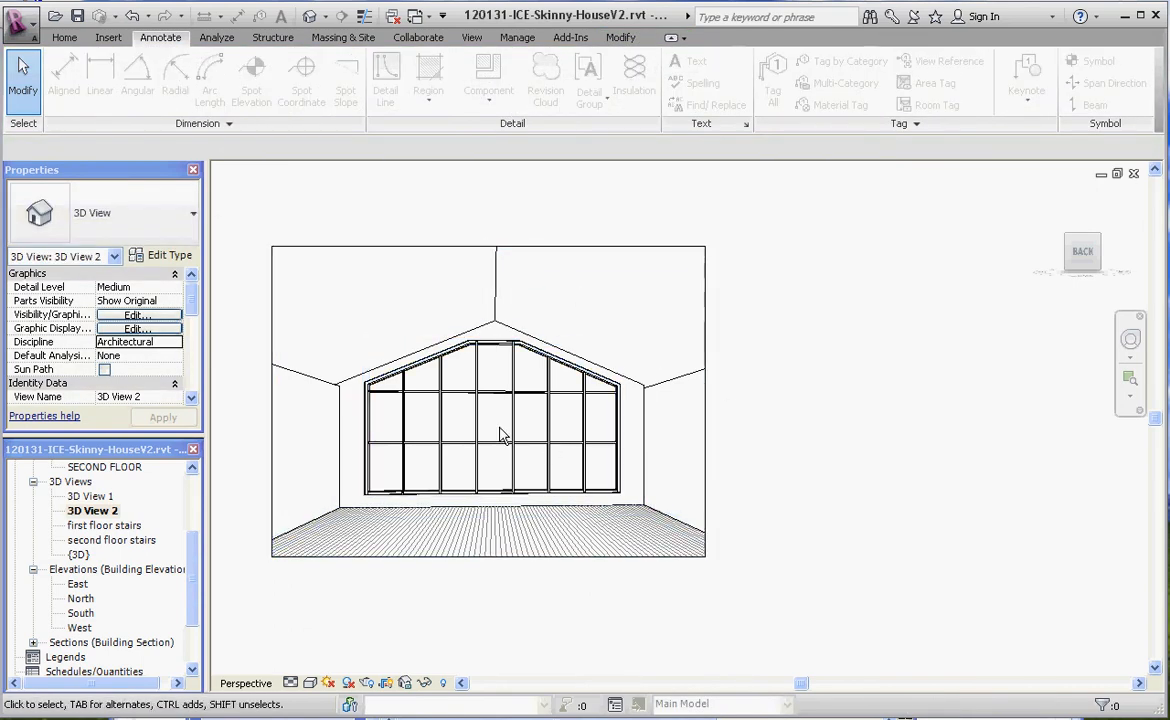